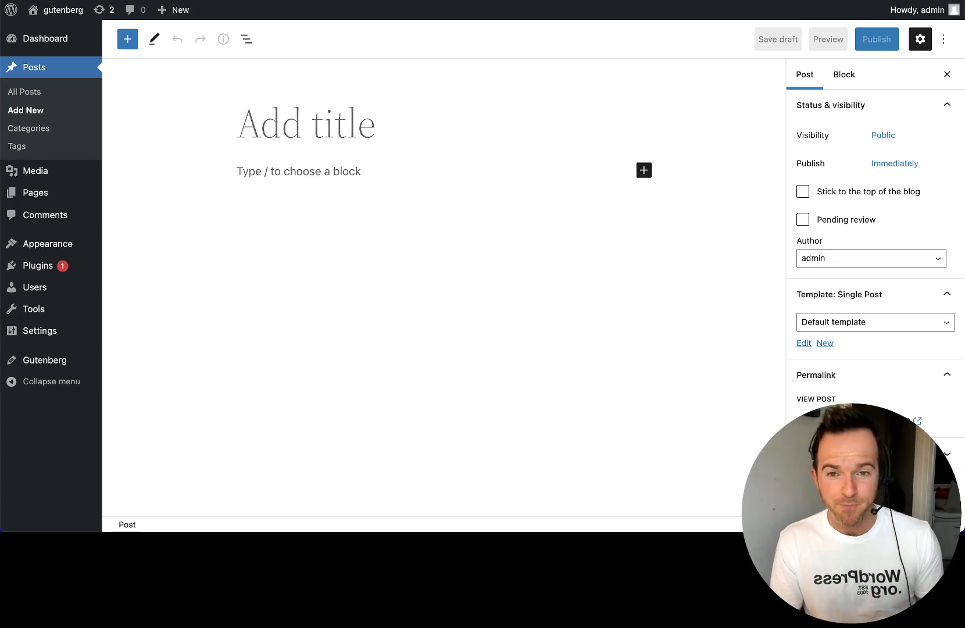
{"action": "mouse_move", "coordinate": [171, 418]}
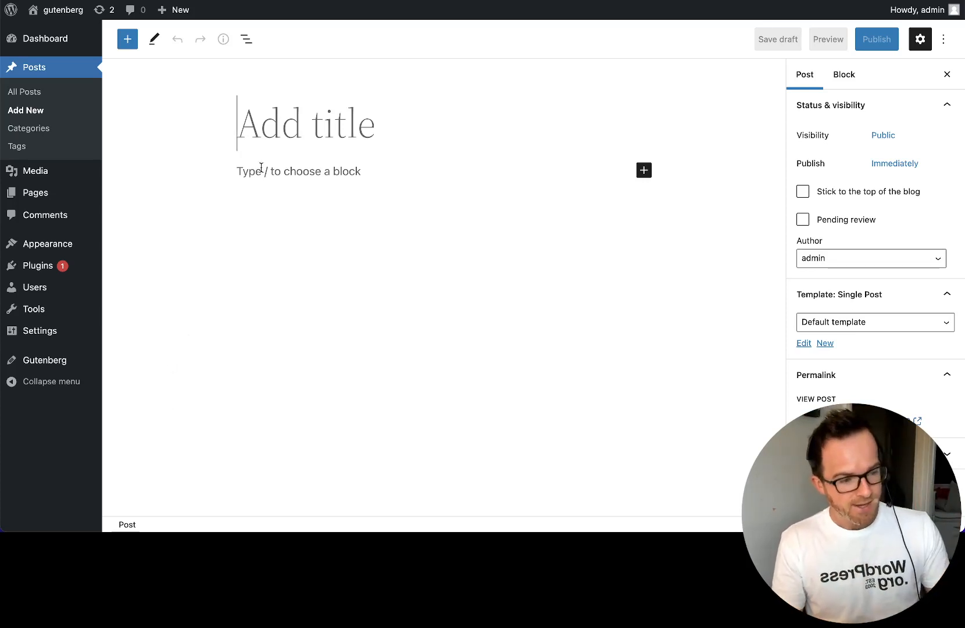
Step: Insert an empty Navigation block into the new post via /nav
{"action": "type", "text": "/nav"}
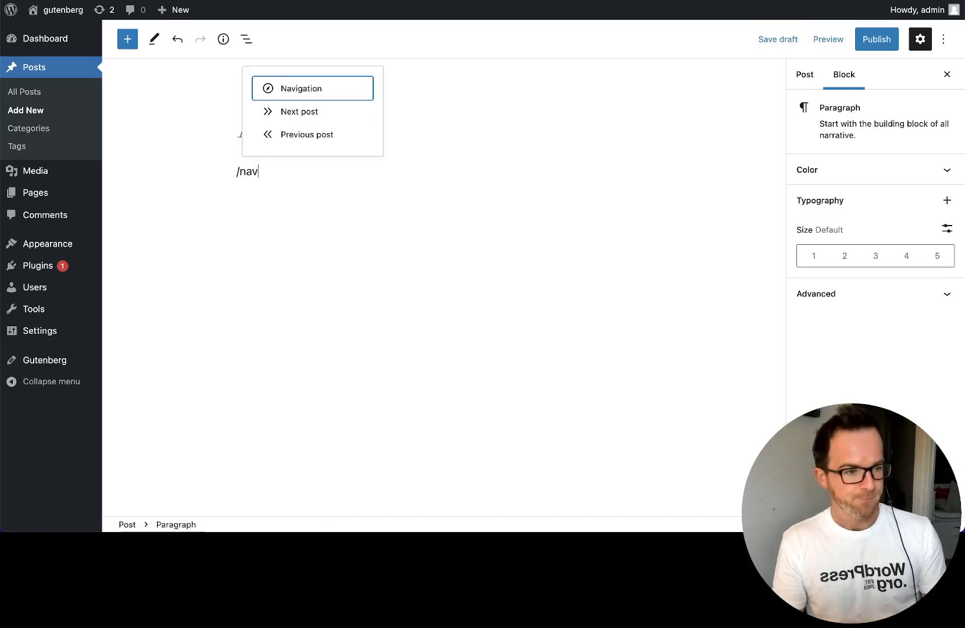
{"action": "left_click", "coordinate": [303, 89]}
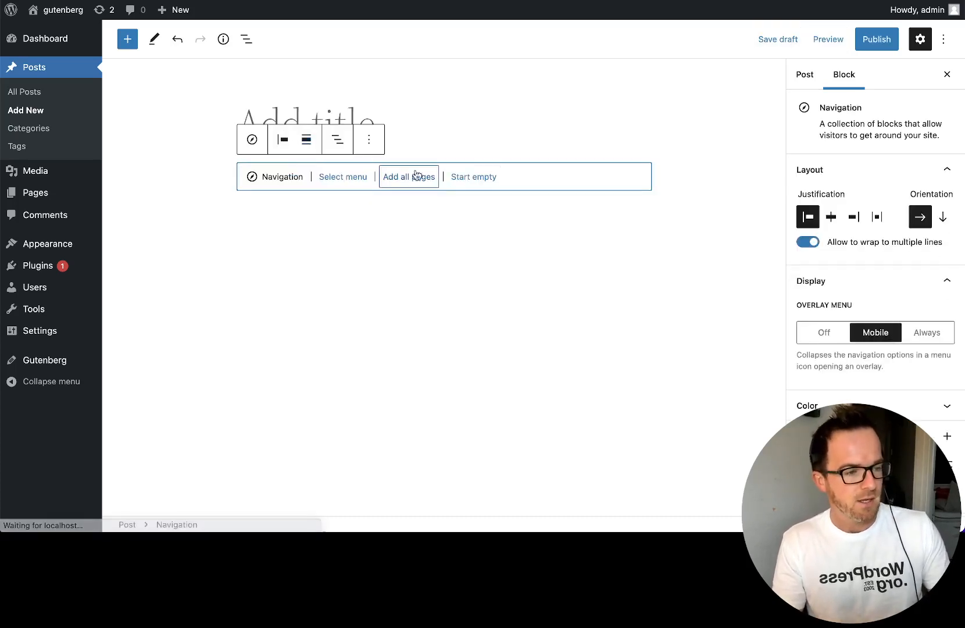
{"action": "mouse_move", "coordinate": [474, 176]}
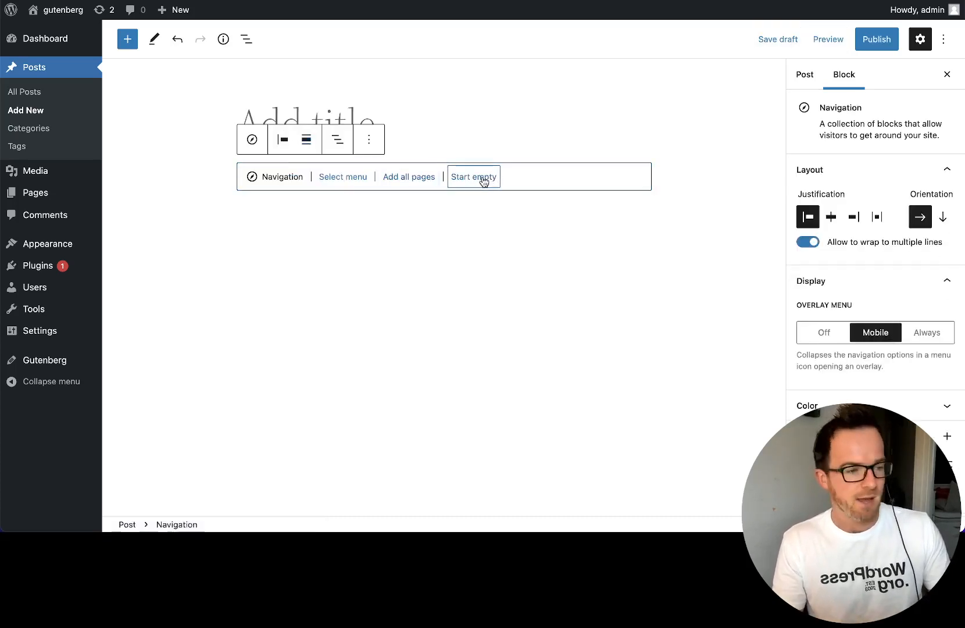
{"action": "left_click", "coordinate": [473, 177]}
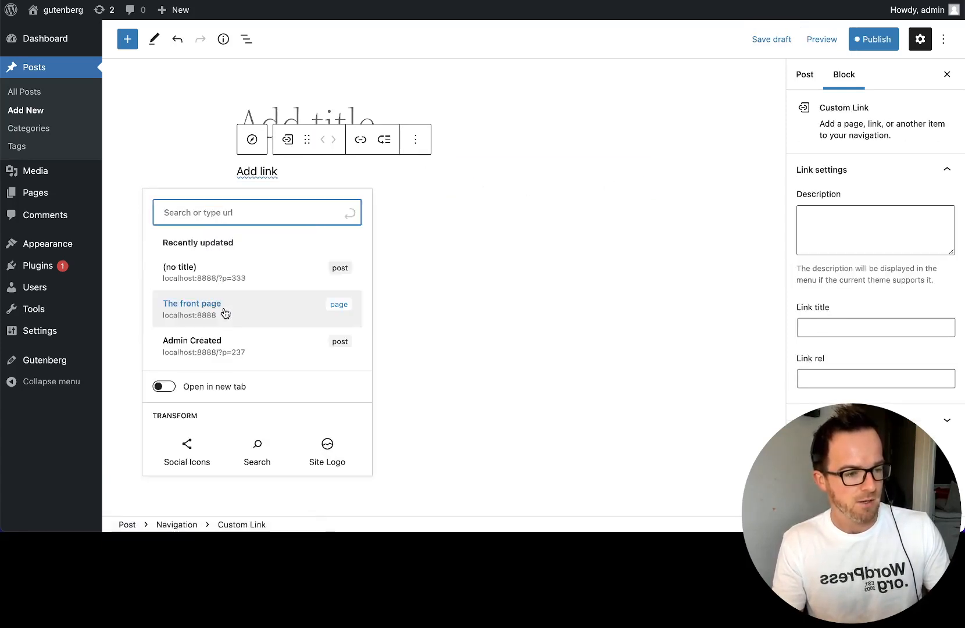
Step: Add links to The front page and the Admin Created post
{"action": "left_click", "coordinate": [191, 303]}
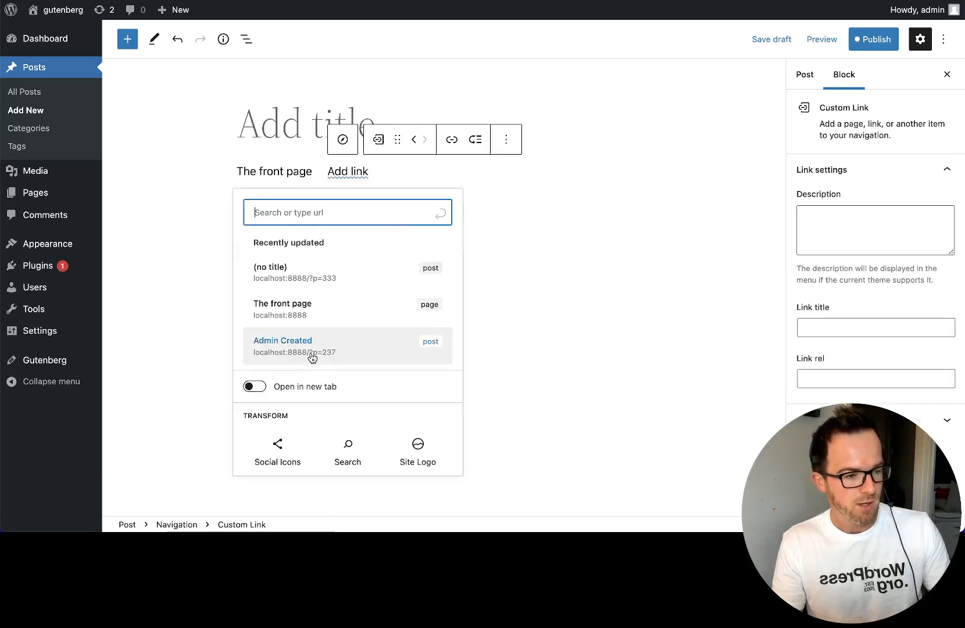
{"action": "left_click", "coordinate": [282, 340]}
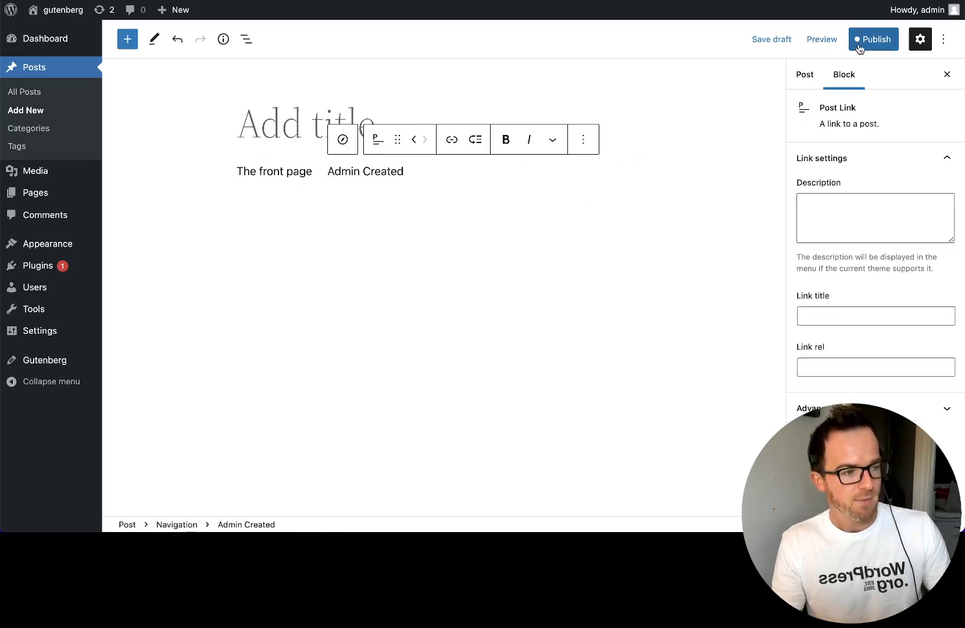
Step: Publish the post with its Navigation menu checked, then reach the editor options menu
{"action": "left_click", "coordinate": [875, 39]}
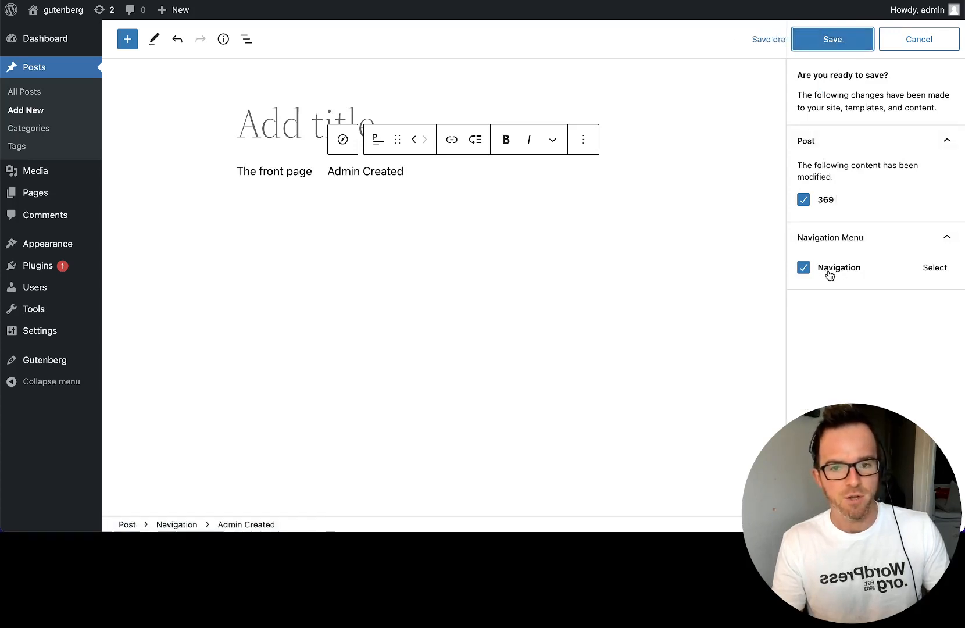
{"action": "mouse_move", "coordinate": [834, 271]}
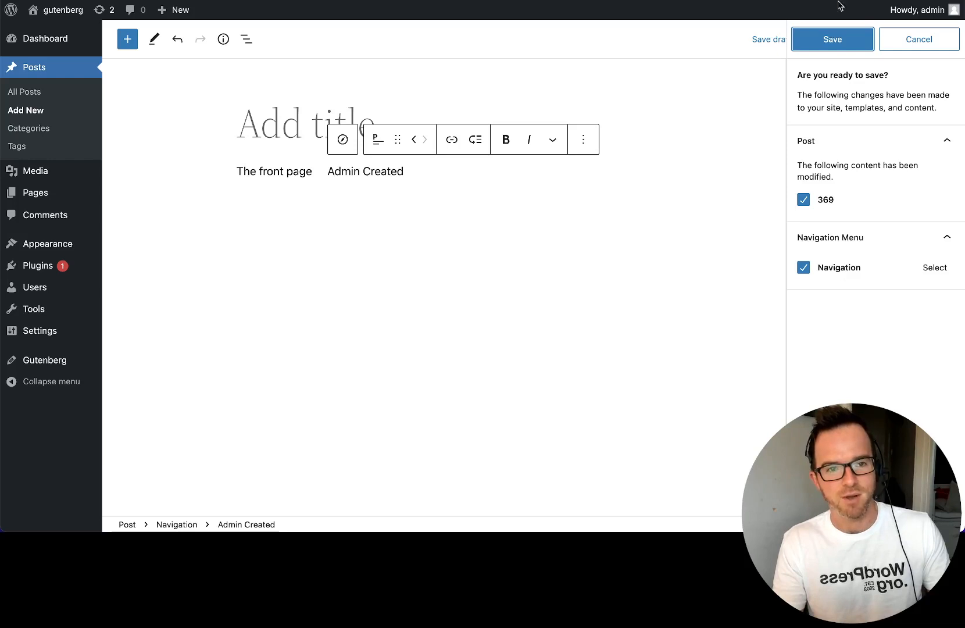
{"action": "left_click", "coordinate": [833, 39]}
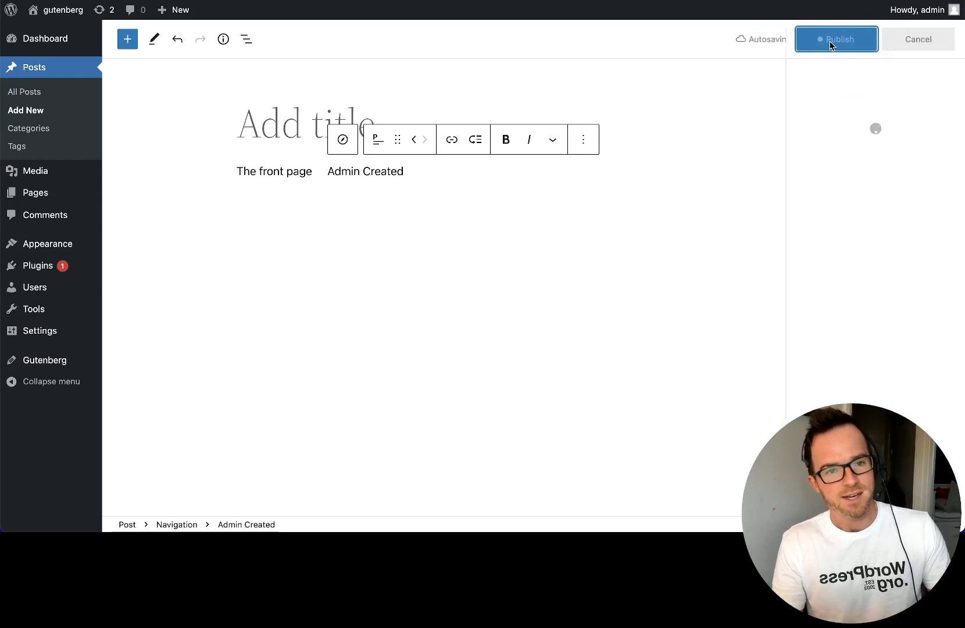
{"action": "left_click", "coordinate": [836, 39]}
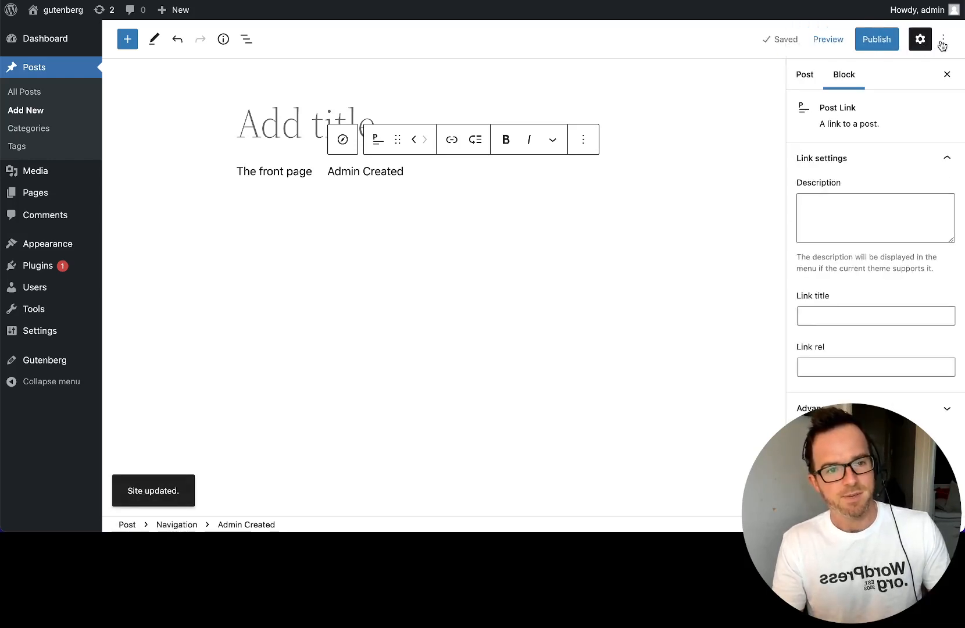
{"action": "left_click", "coordinate": [945, 39]}
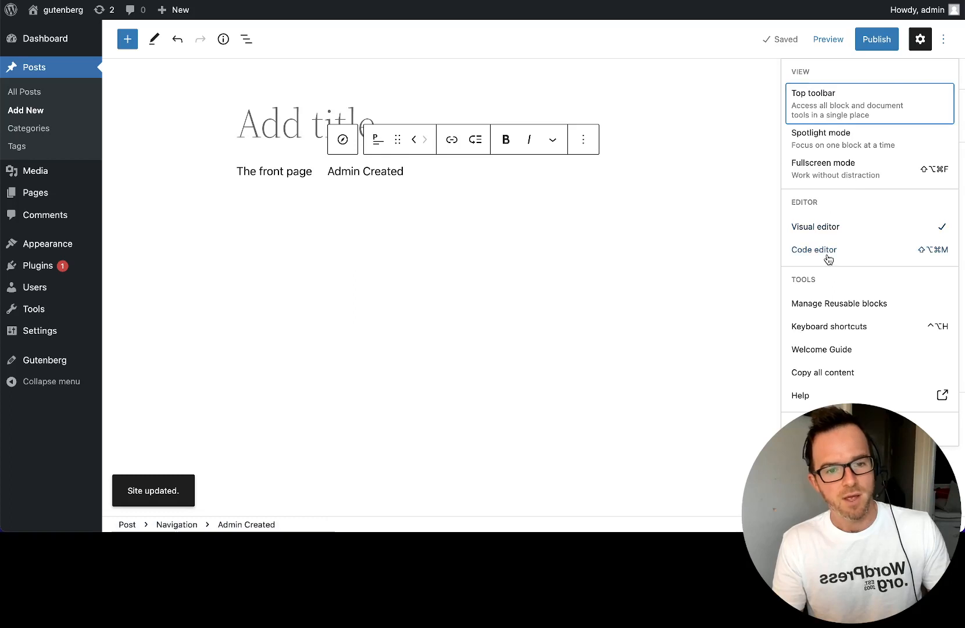
Step: Switch to the Code editor and select the ref value 370 in the navigation comment
{"action": "left_click", "coordinate": [814, 249]}
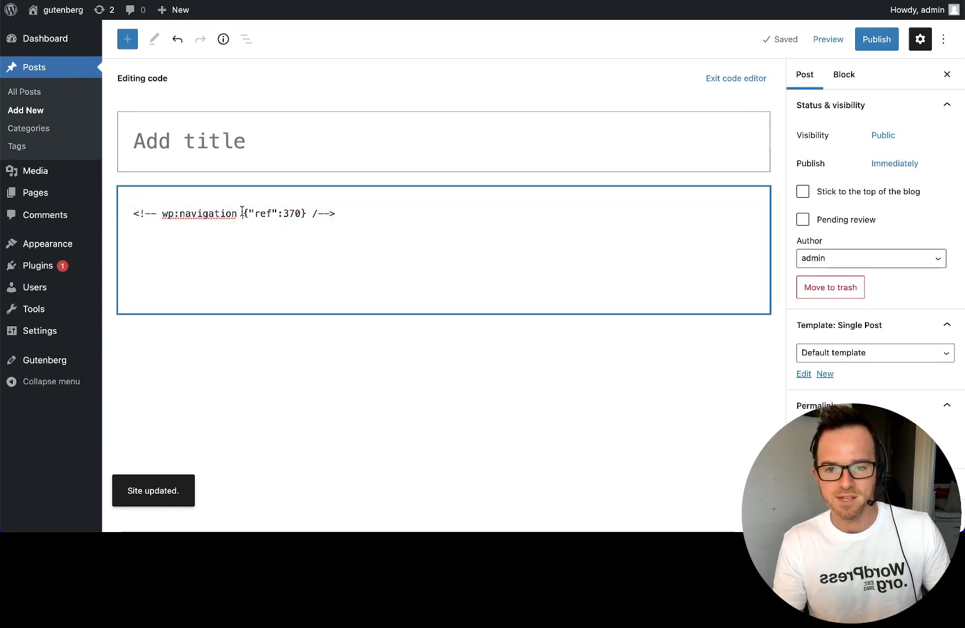
{"action": "left_click_drag", "start_coordinate": [244, 213], "coordinate": [306, 213]}
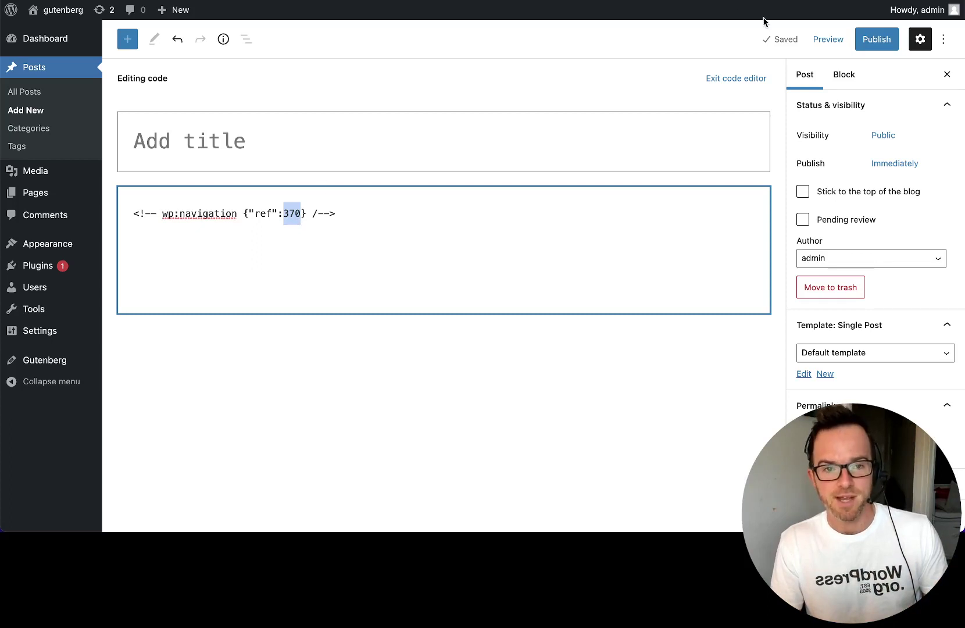
Step: Exit the code editor, select the Navigation block and go to Manage menus from Select Menu
{"action": "left_click", "coordinate": [736, 78]}
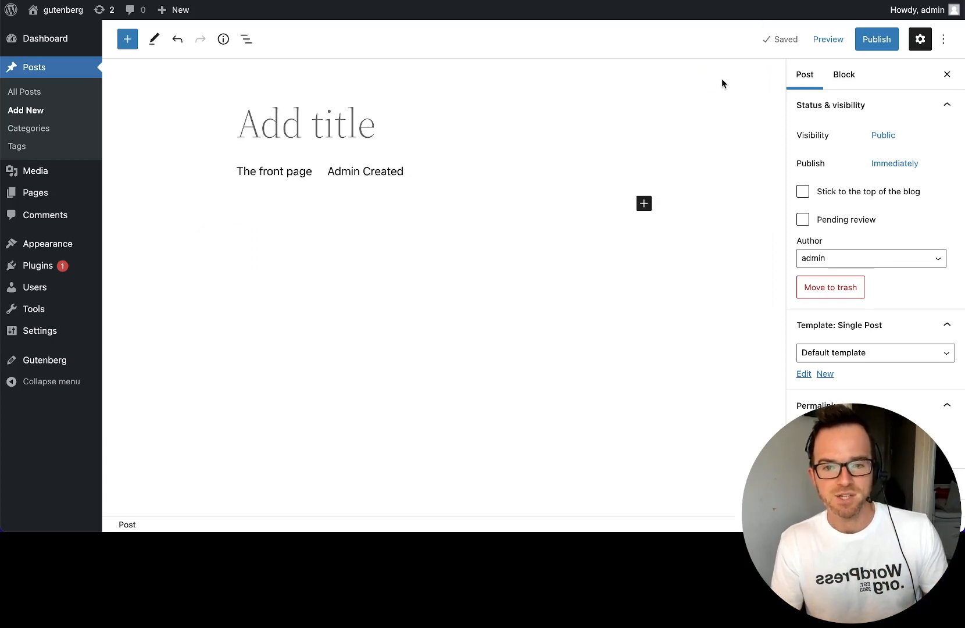
{"action": "left_click", "coordinate": [383, 171]}
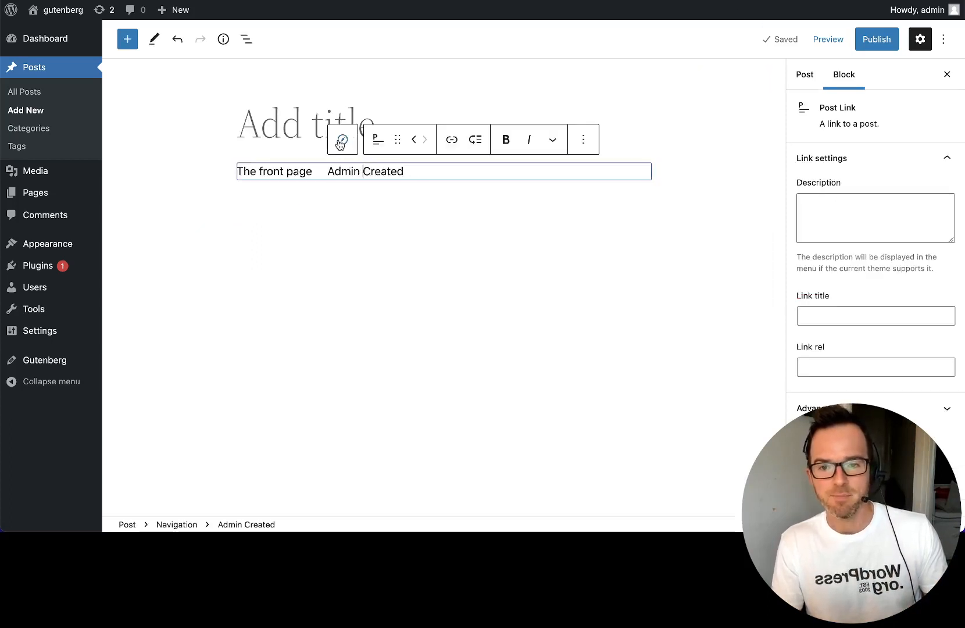
{"action": "left_click", "coordinate": [354, 140]}
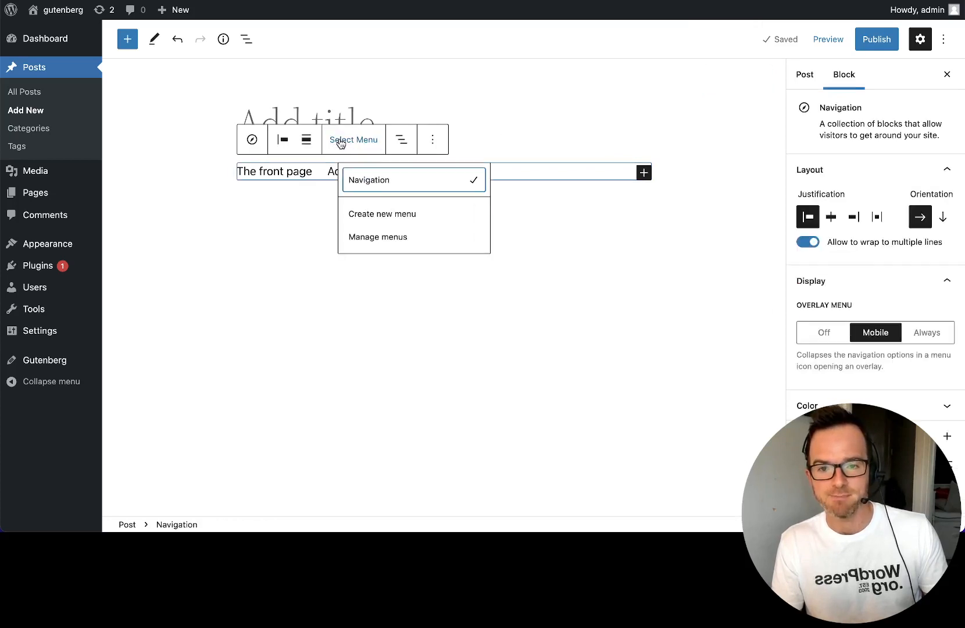
{"action": "mouse_move", "coordinate": [385, 240]}
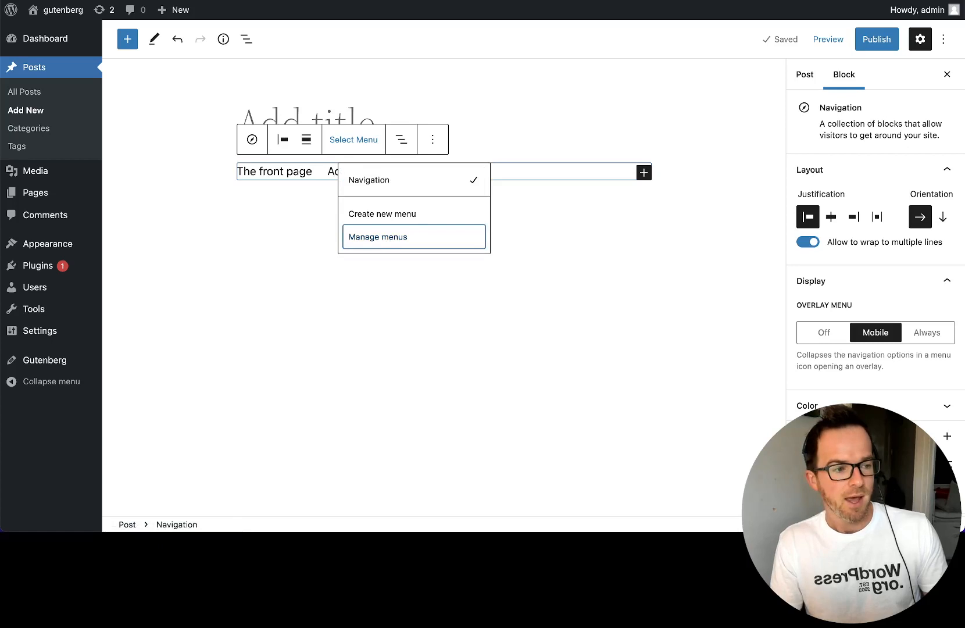
{"action": "left_click", "coordinate": [378, 236]}
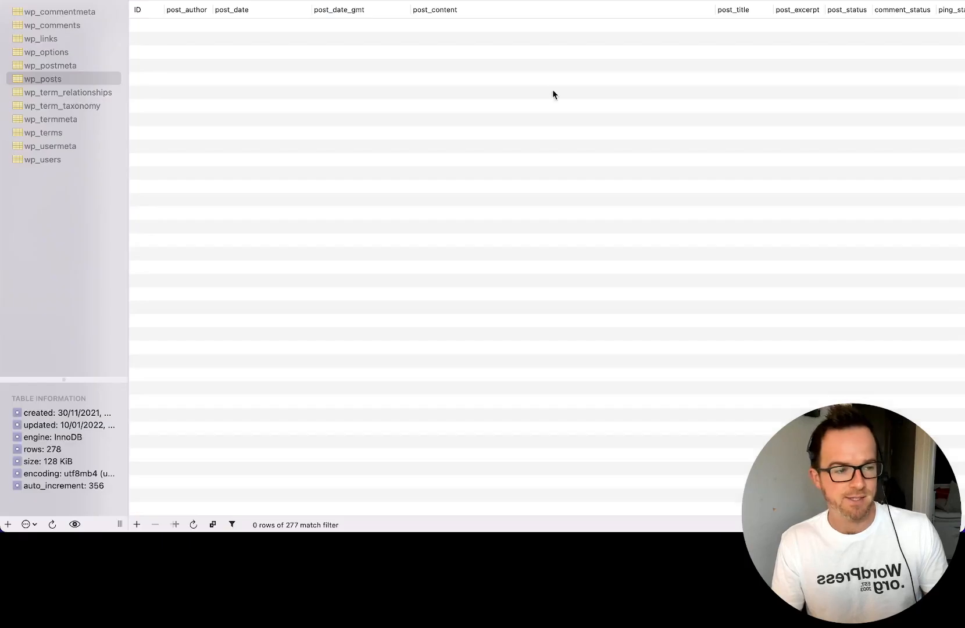
Step: Filter wp_posts for ID 370 and inspect the Navigation row's post_content markup
{"action": "left_click", "coordinate": [42, 78]}
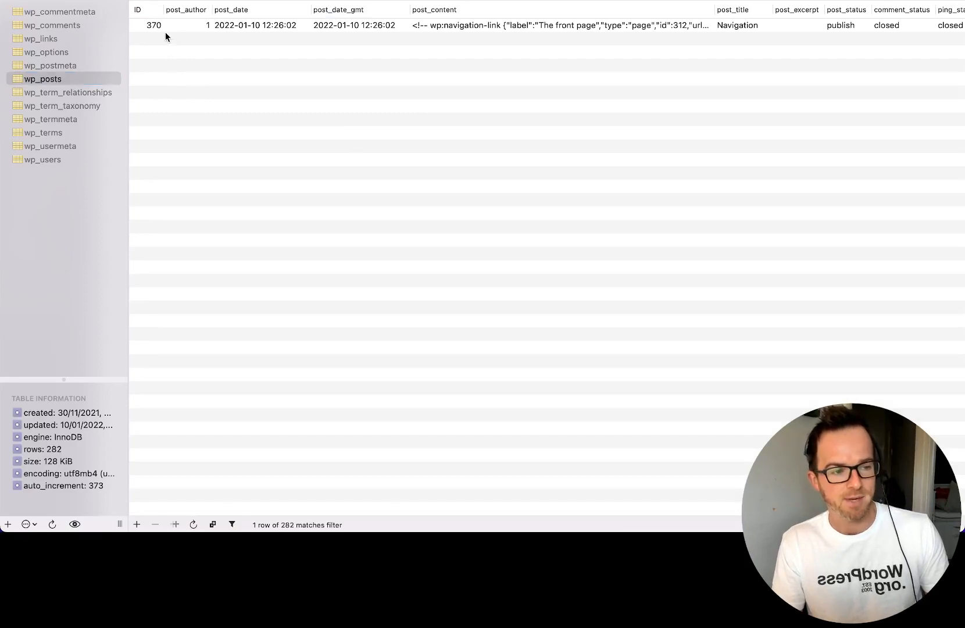
{"action": "left_click", "coordinate": [148, 24]}
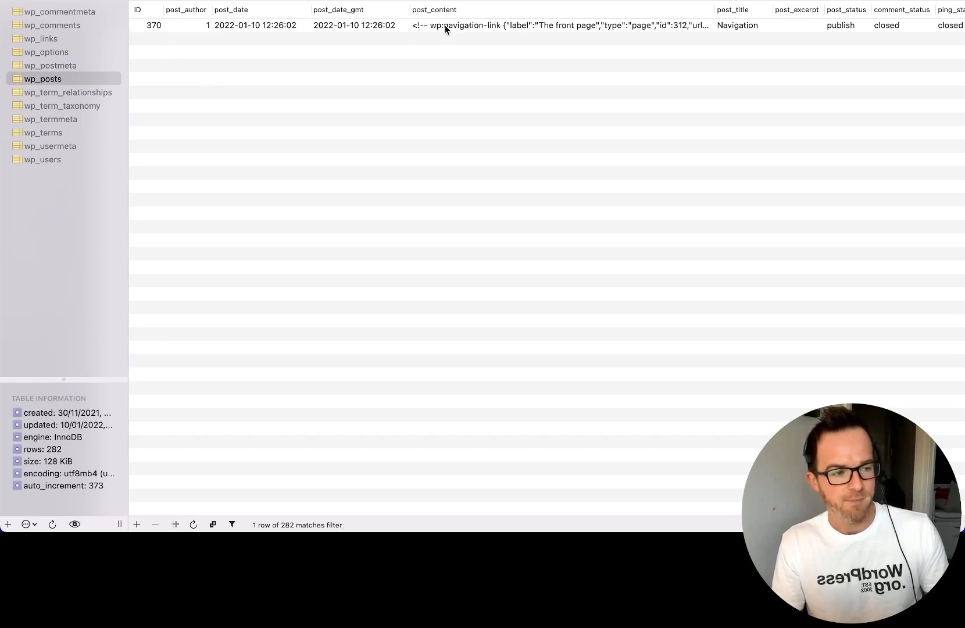
{"action": "double_click", "coordinate": [577, 25]}
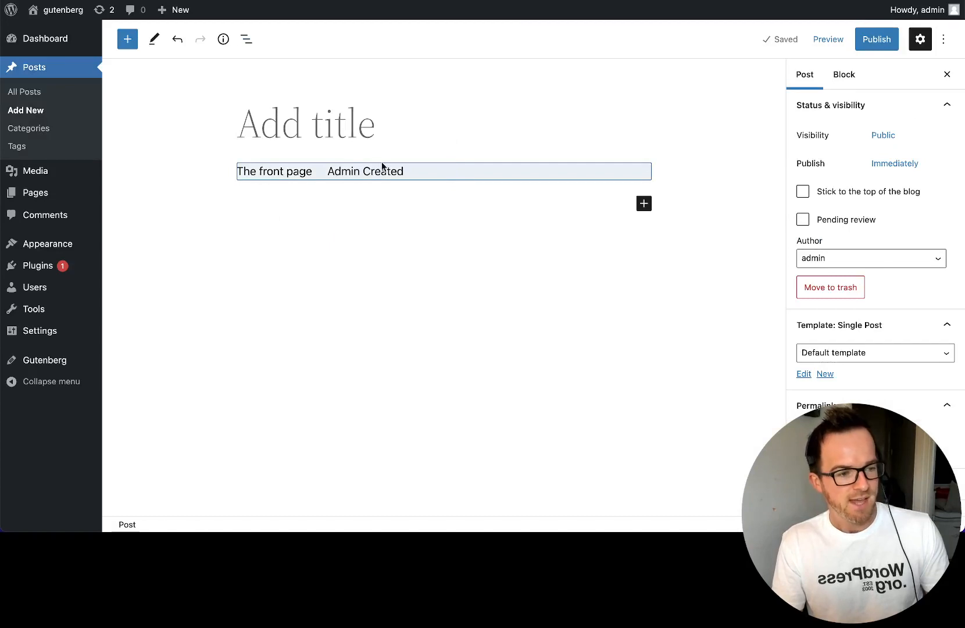
{"action": "mouse_move", "coordinate": [413, 69]}
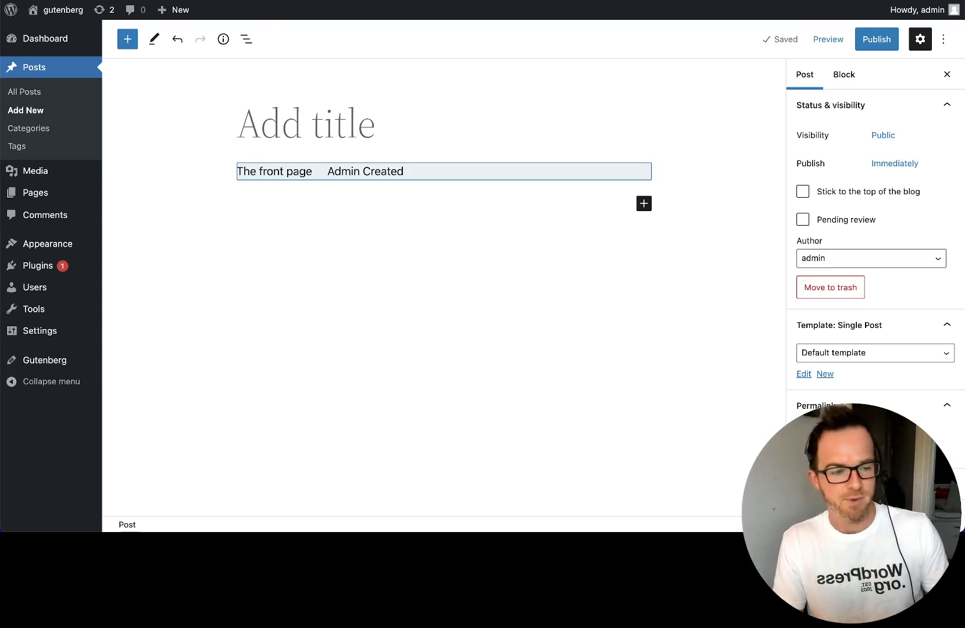
Step: Activate the Blockbase theme from Appearance > Themes
{"action": "left_click", "coordinate": [47, 244]}
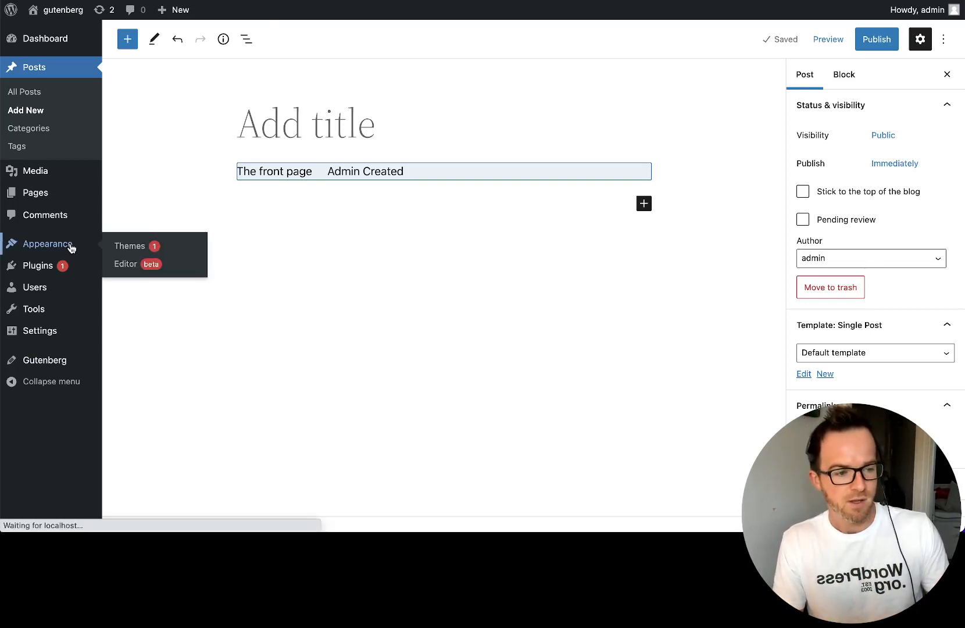
{"action": "left_click", "coordinate": [129, 245]}
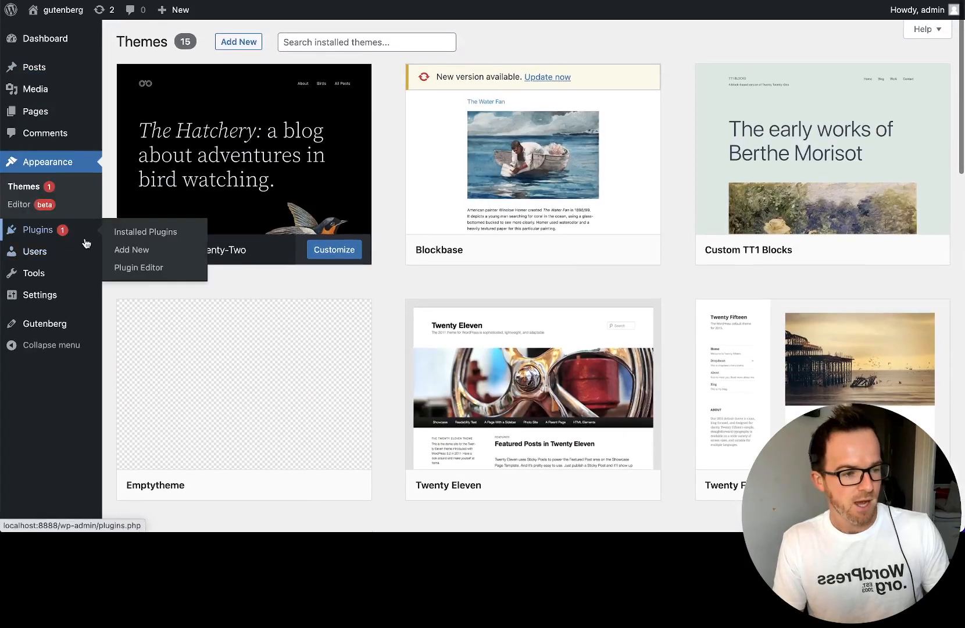
{"action": "mouse_move", "coordinate": [262, 283]}
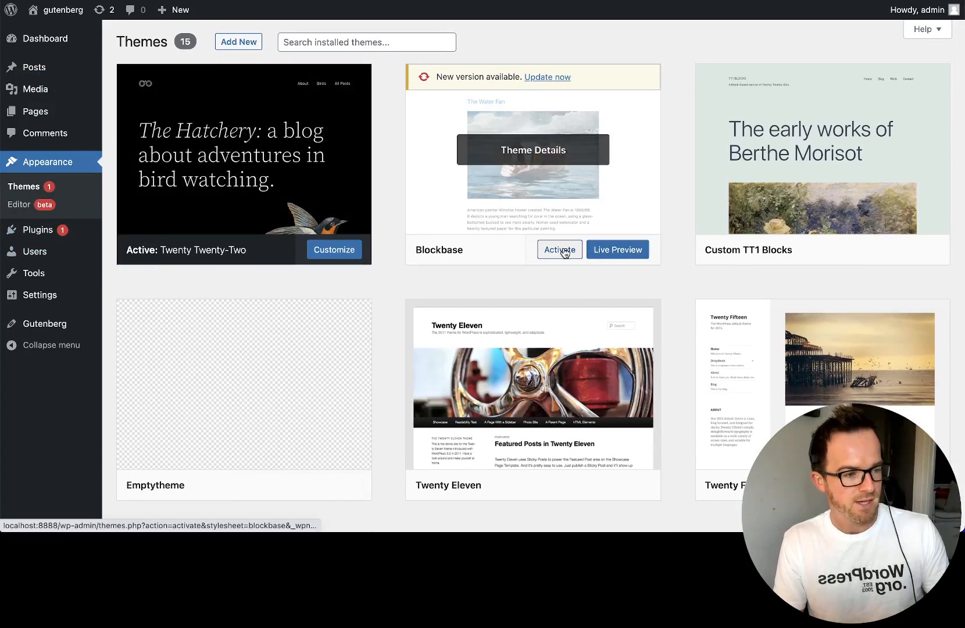
{"action": "left_click", "coordinate": [559, 250]}
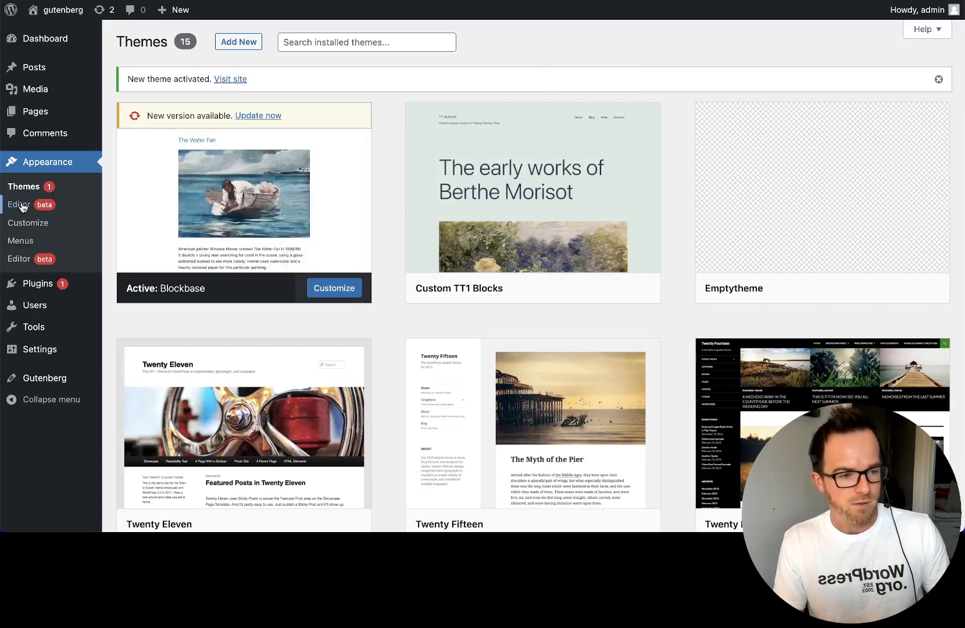
Step: In the site editor, assign the saved Navigation menu to the header's empty Navigation block
{"action": "left_click", "coordinate": [20, 204]}
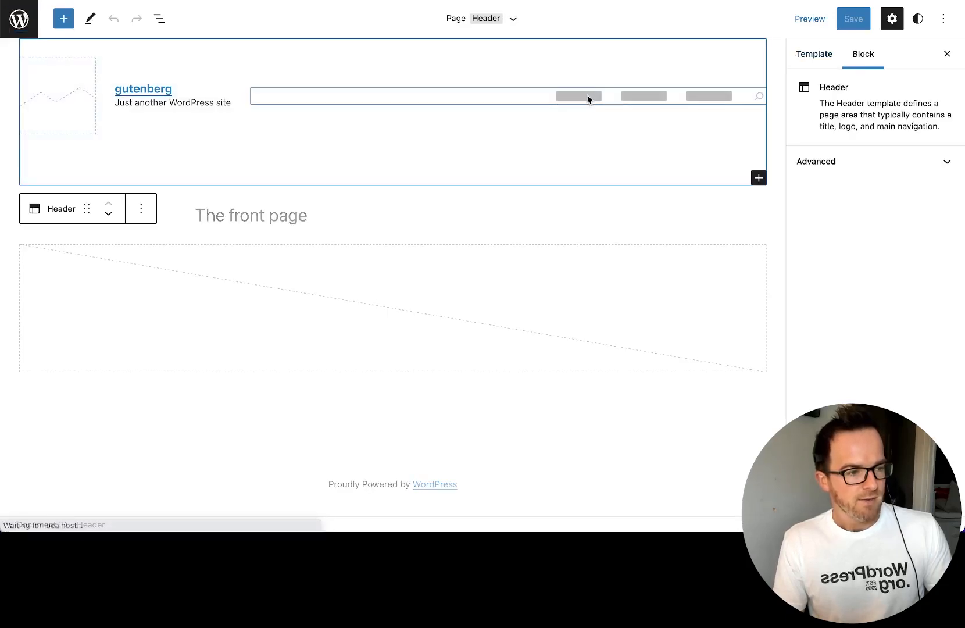
{"action": "left_click", "coordinate": [581, 96]}
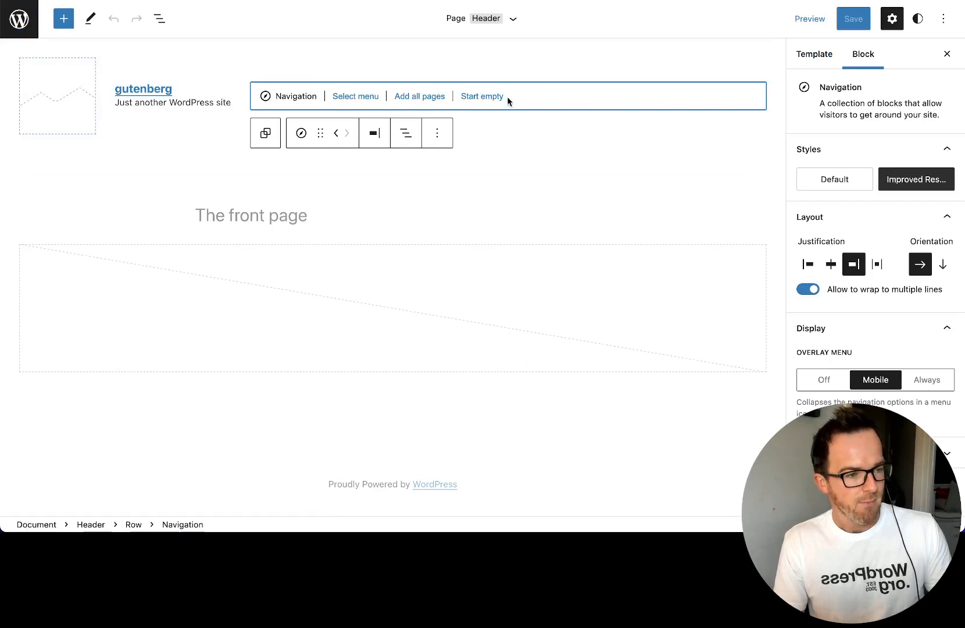
{"action": "mouse_move", "coordinate": [290, 97]}
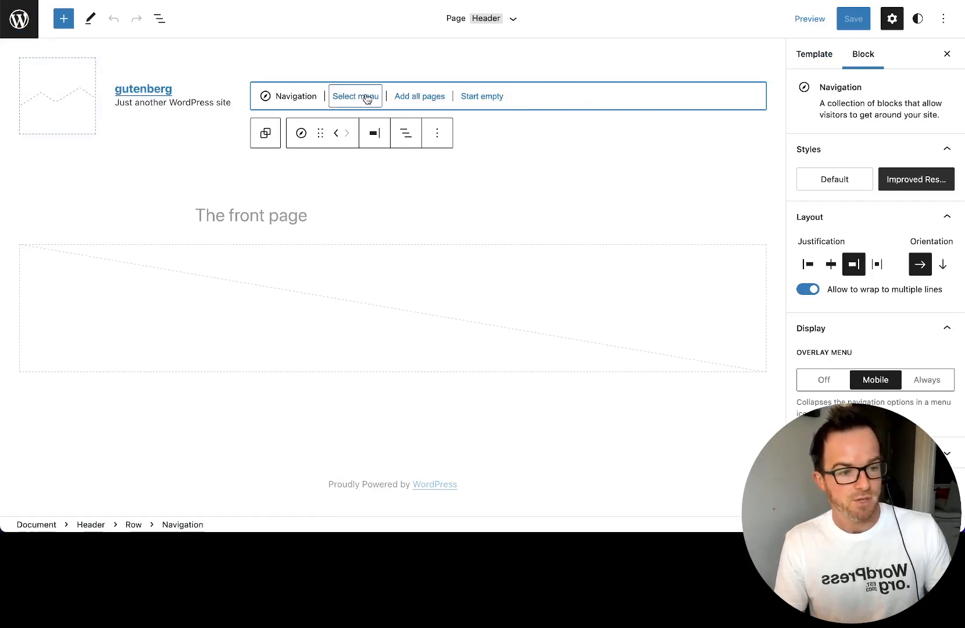
{"action": "left_click", "coordinate": [355, 96]}
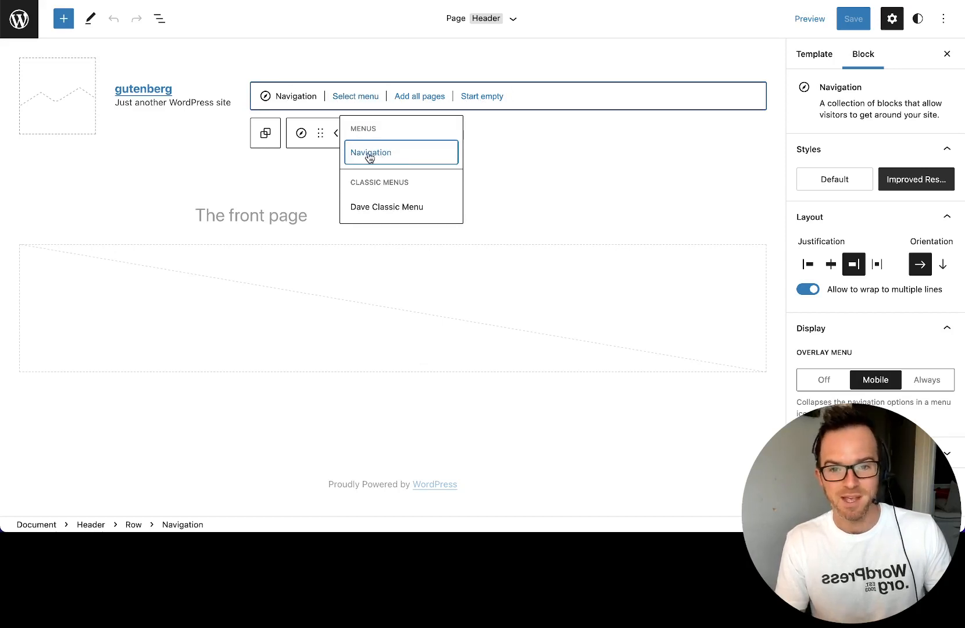
{"action": "left_click", "coordinate": [370, 152]}
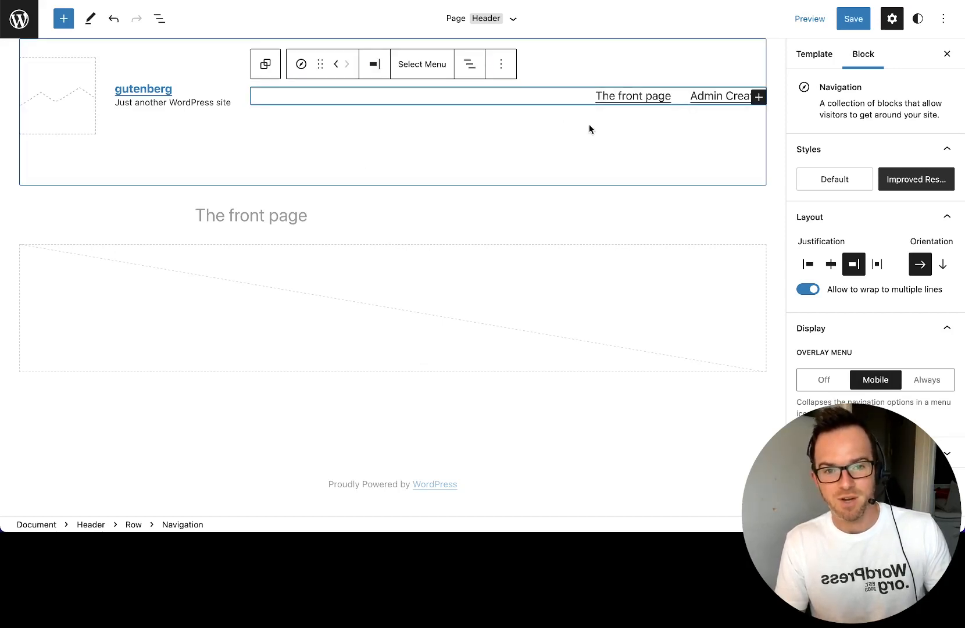
{"action": "left_click", "coordinate": [633, 95]}
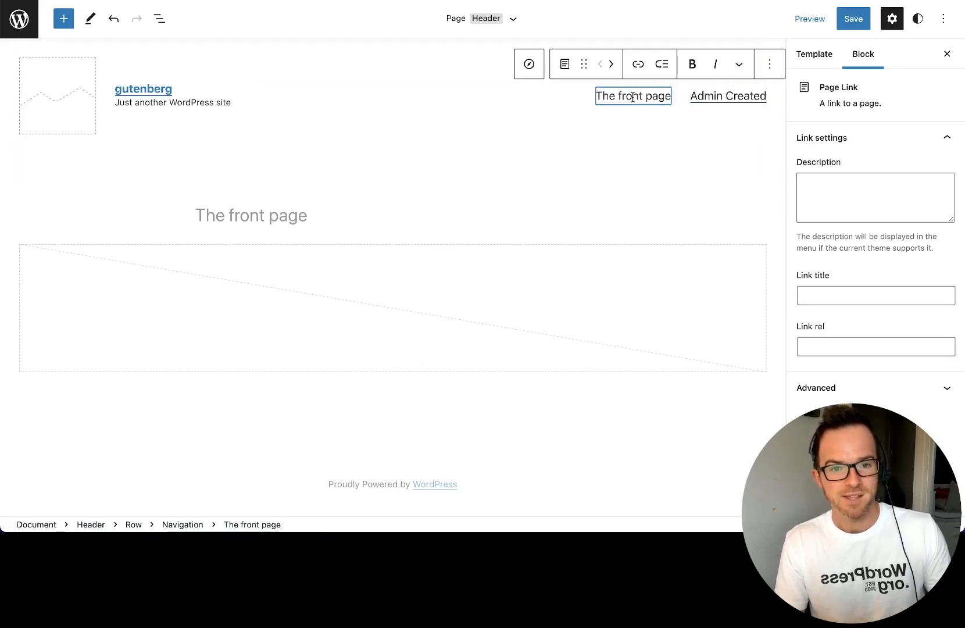
{"action": "left_click", "coordinate": [728, 96]}
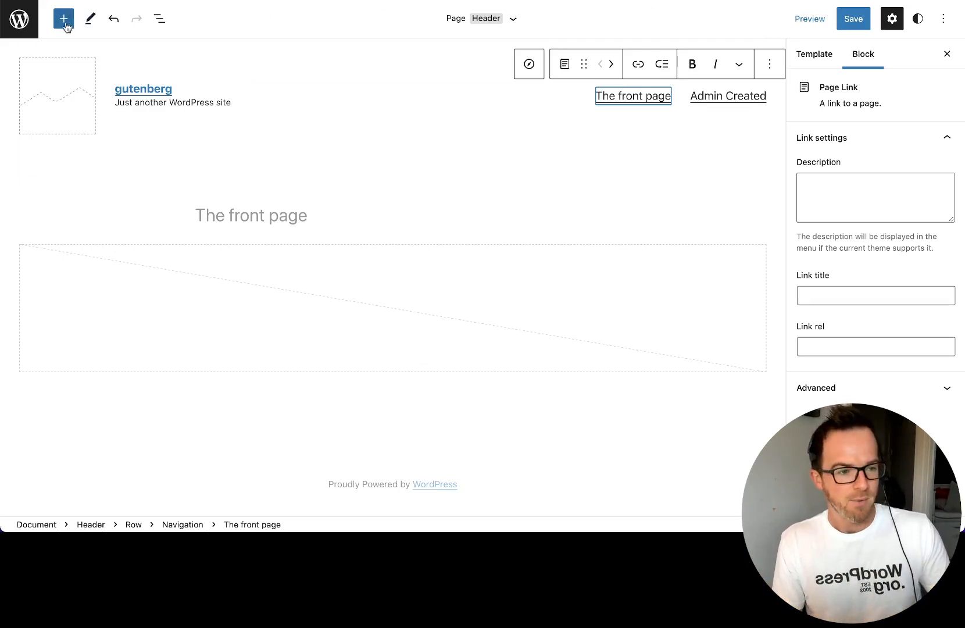
{"action": "left_click", "coordinate": [19, 17]}
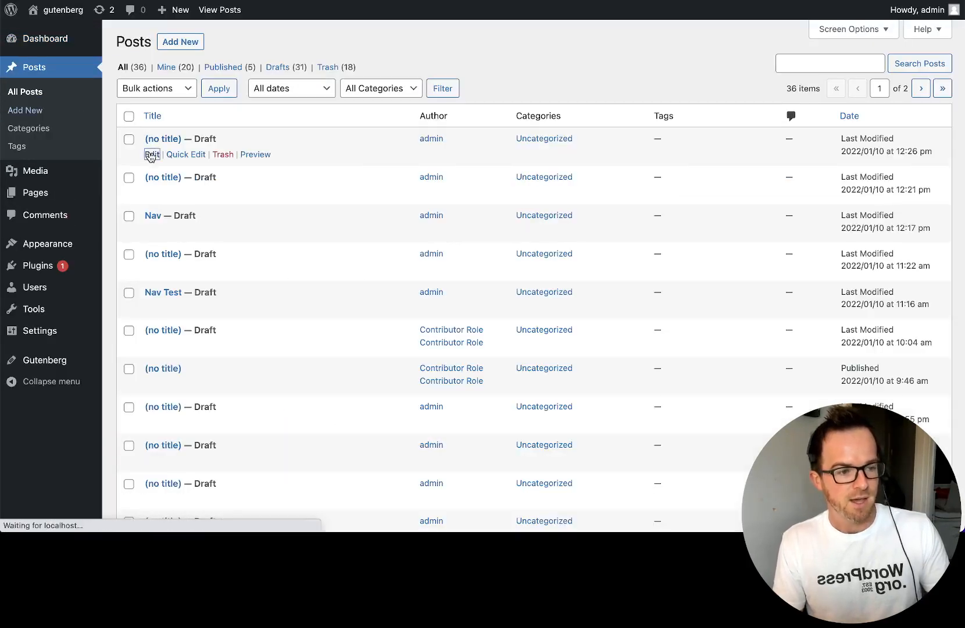
Step: Edit the untitled draft and make its Navigation block right-aligned, vertical, with an orange background
{"action": "left_click", "coordinate": [152, 154]}
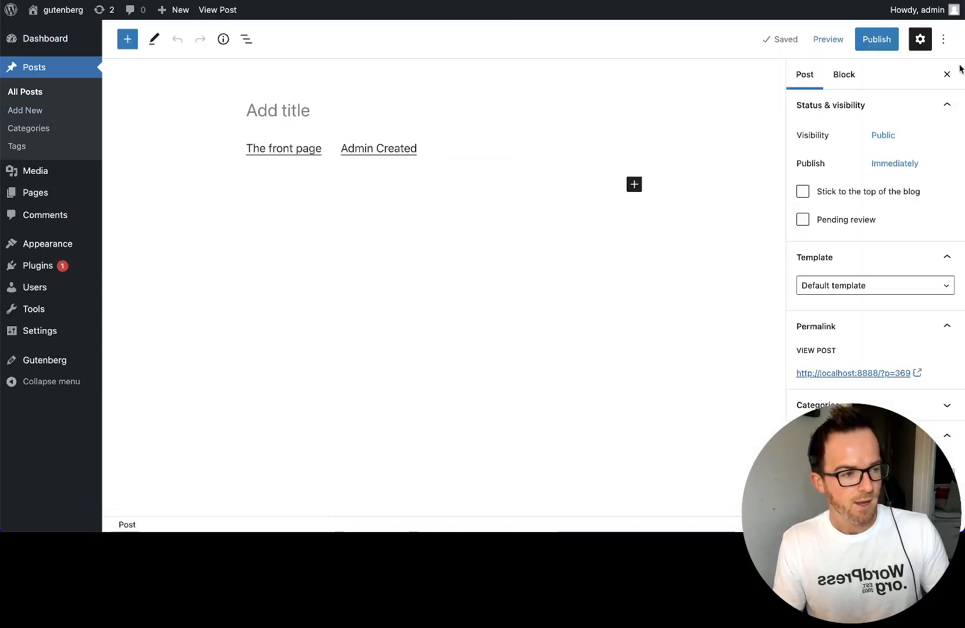
{"action": "left_click", "coordinate": [378, 149]}
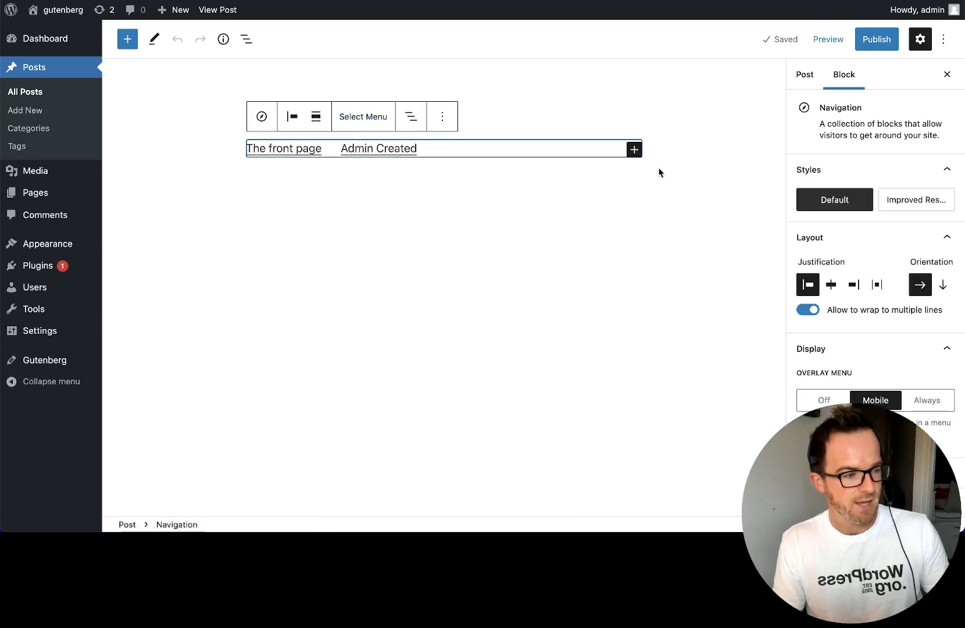
{"action": "left_click", "coordinate": [853, 285]}
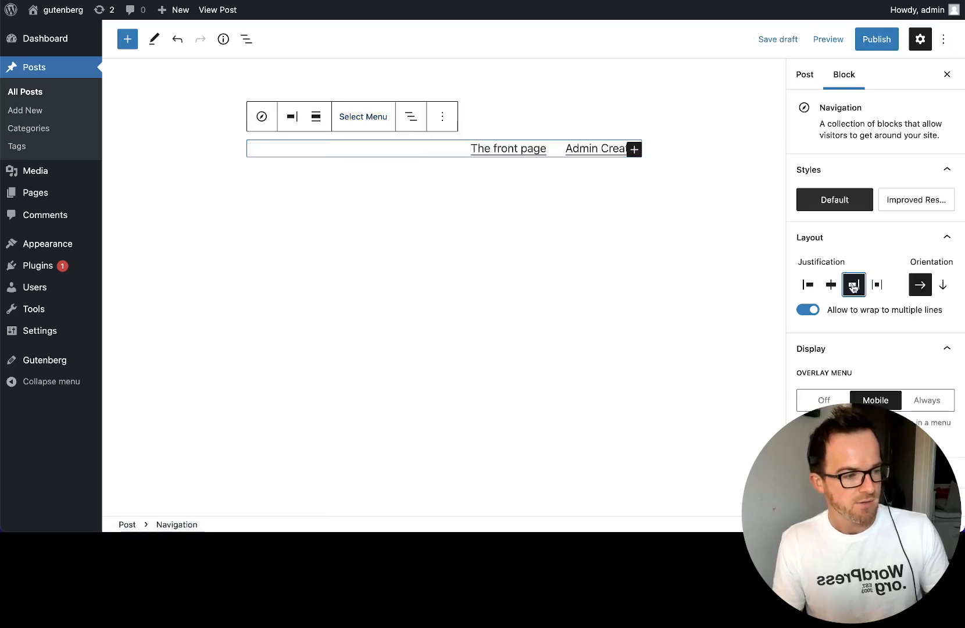
{"action": "left_click", "coordinate": [943, 285]}
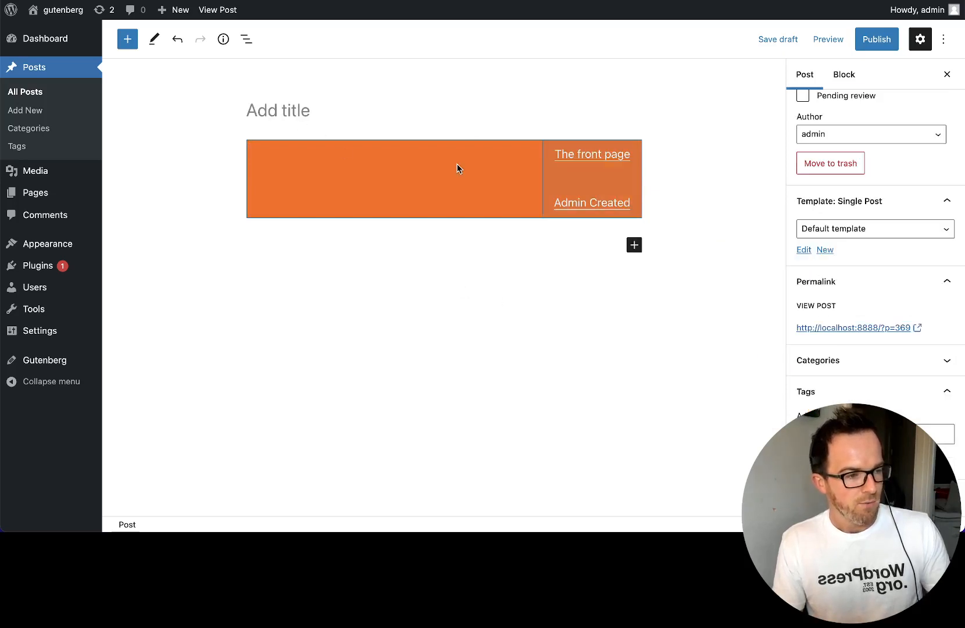
{"action": "left_click", "coordinate": [814, 249]}
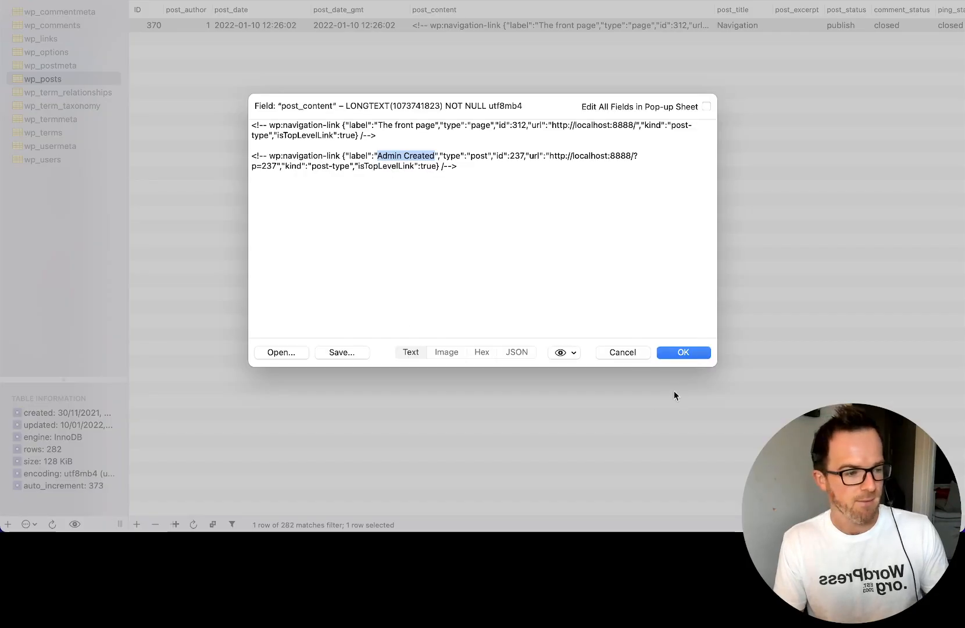
Step: View menu post 370's post_content, close the viewer and exit the code editor
{"action": "left_click", "coordinate": [623, 353]}
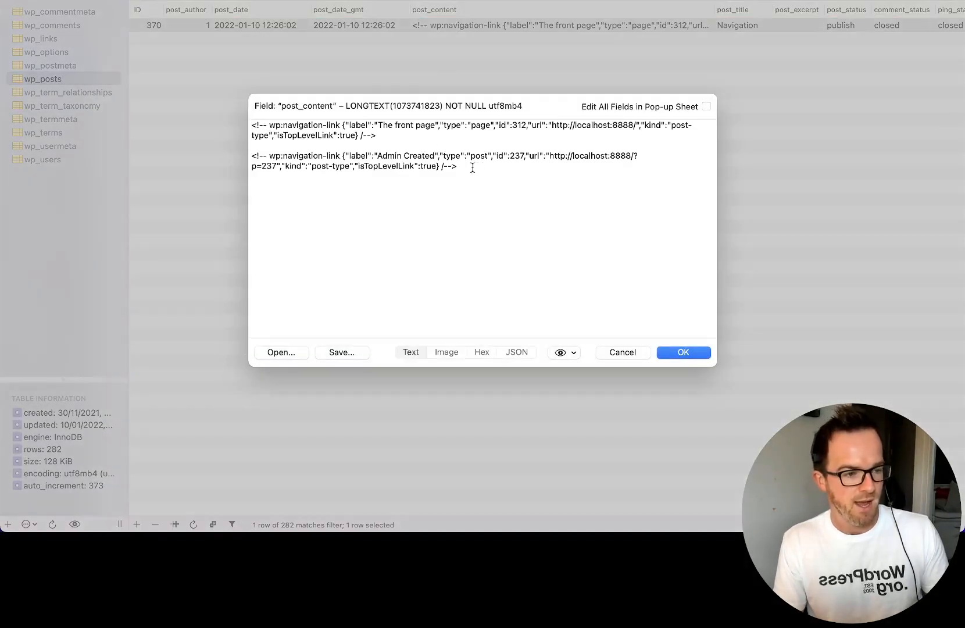
{"action": "key", "text": "cmd+a"}
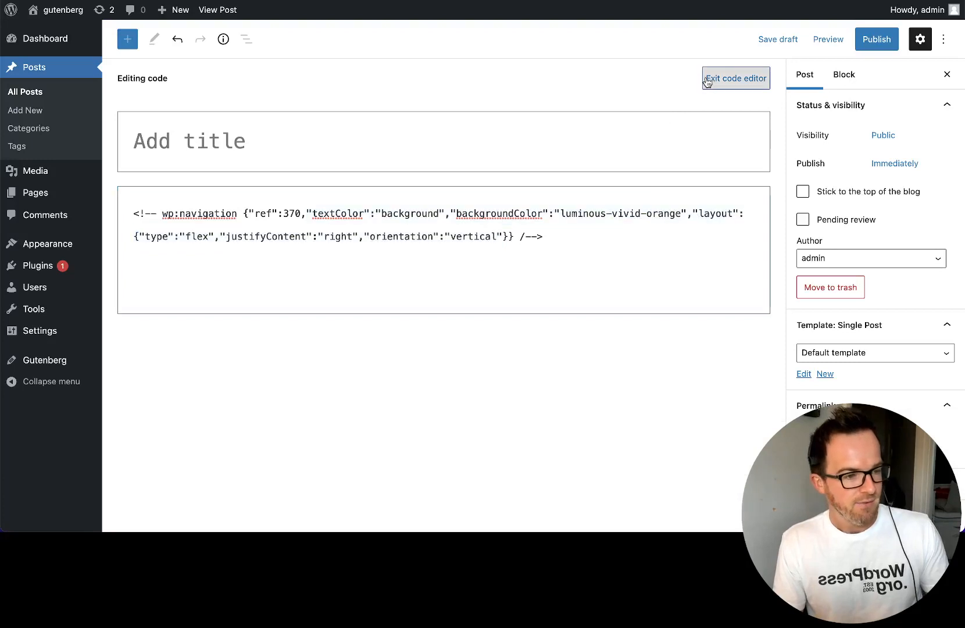
{"action": "left_click", "coordinate": [735, 78]}
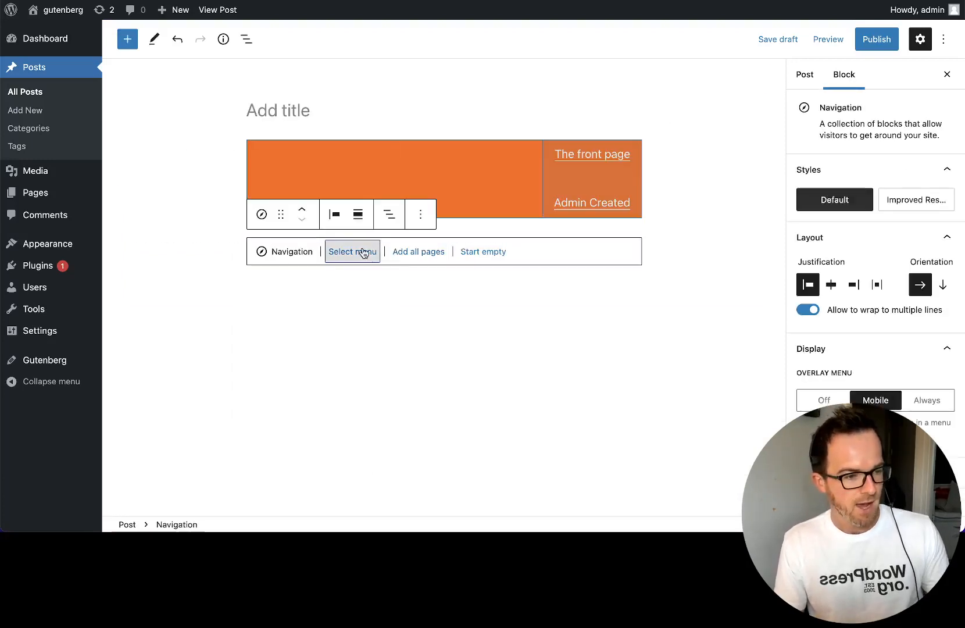
Step: Assign the Navigation menu to the second block with black background and yellow links
{"action": "left_click", "coordinate": [352, 251]}
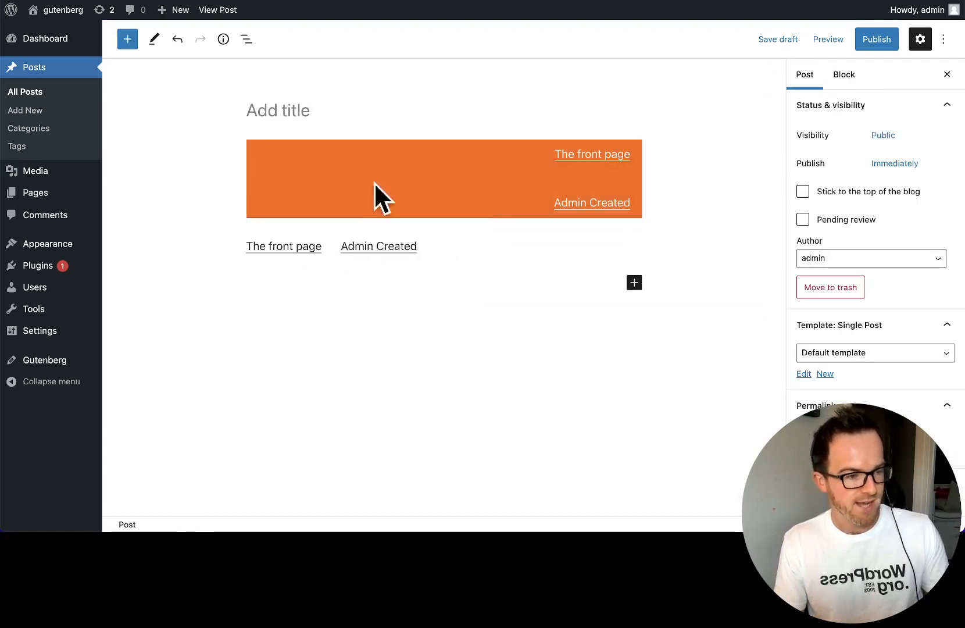
{"action": "left_click", "coordinate": [378, 246]}
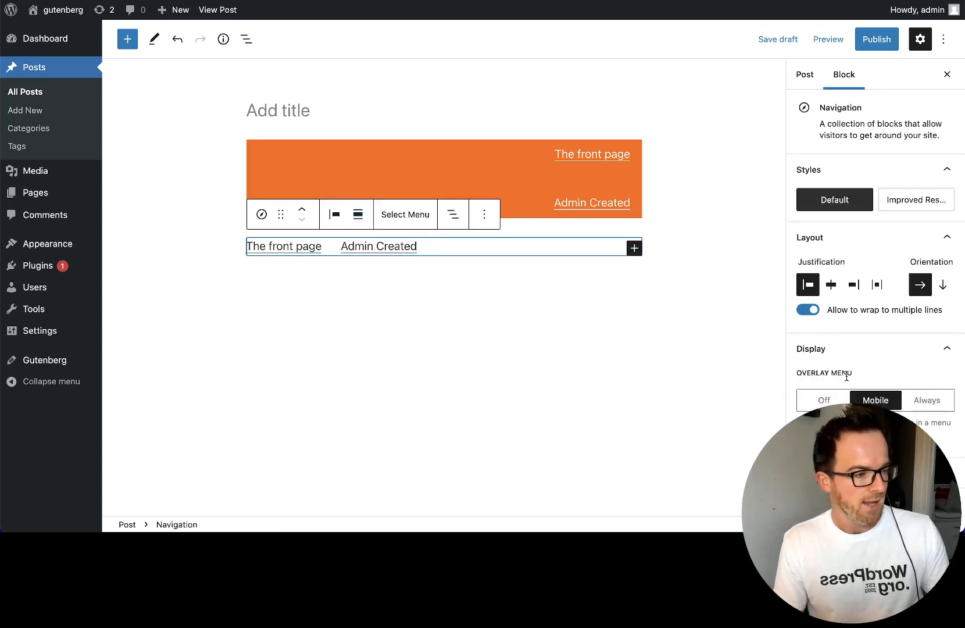
{"action": "scroll", "scroll_direction": "down", "scroll_amount": 3}
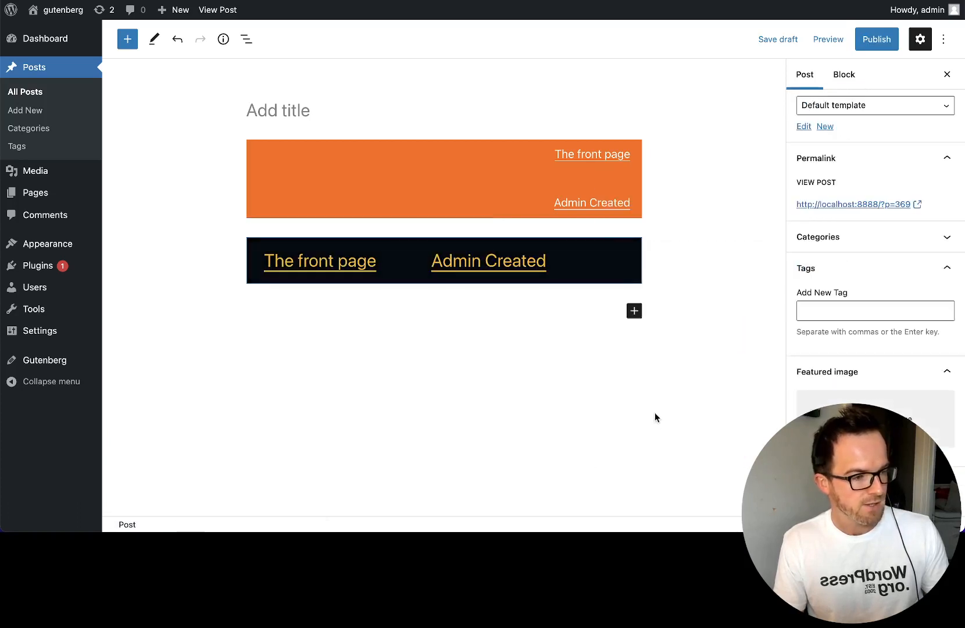
{"action": "mouse_move", "coordinate": [290, 229]}
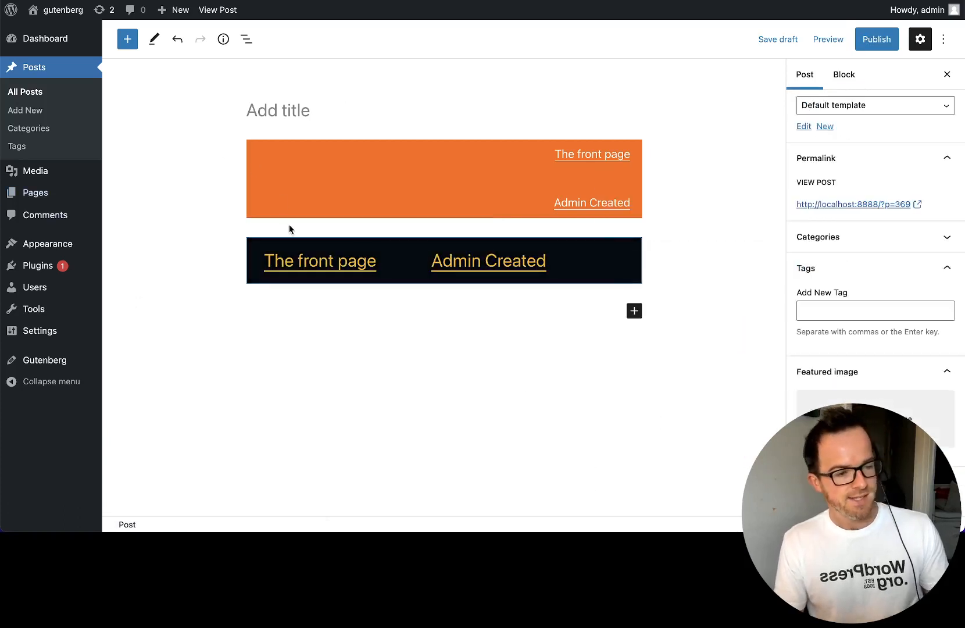
{"action": "mouse_move", "coordinate": [324, 262]}
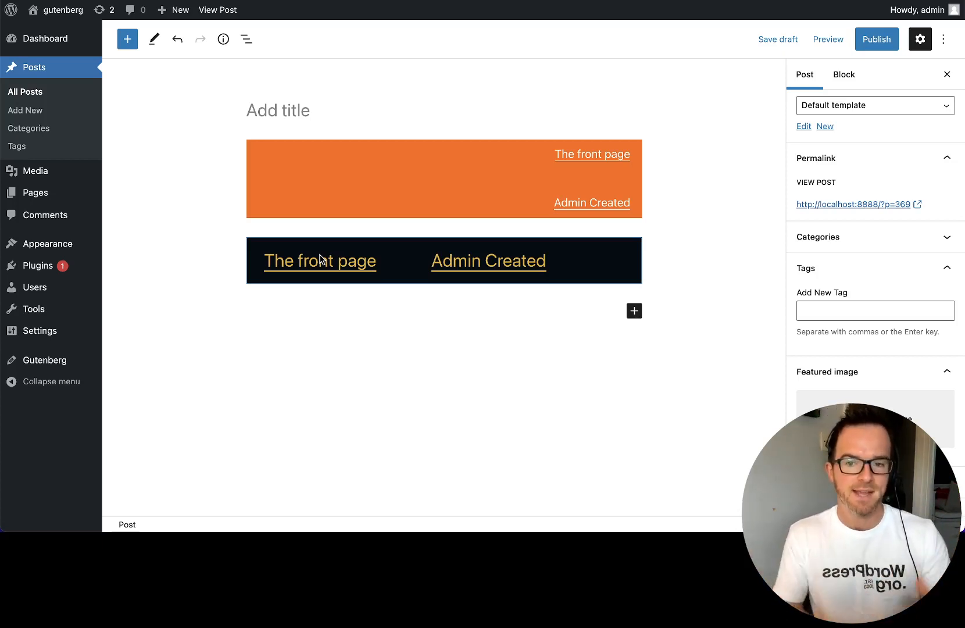
{"action": "mouse_move", "coordinate": [714, 87]}
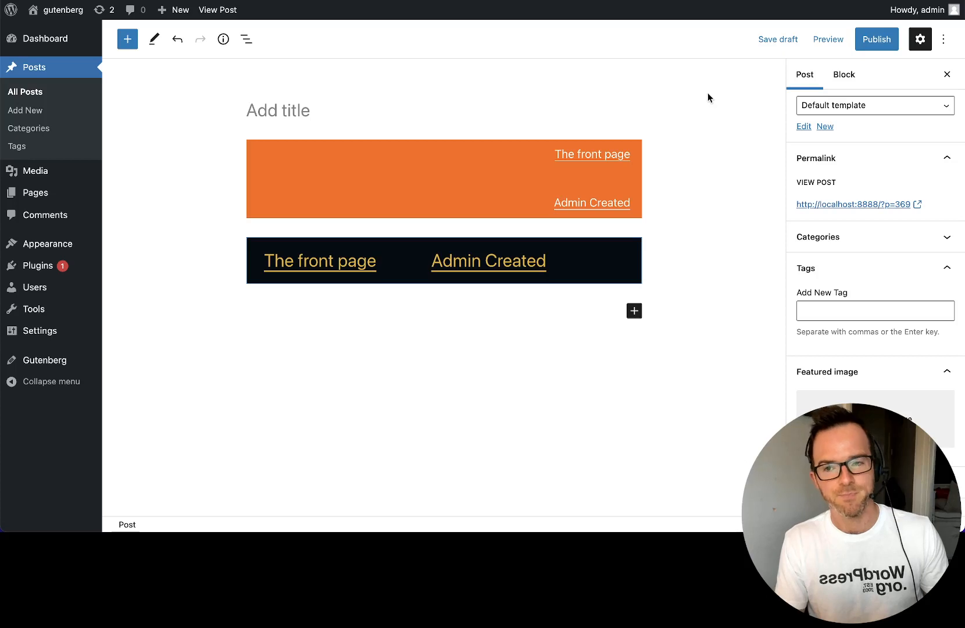
{"action": "mouse_move", "coordinate": [720, 86]}
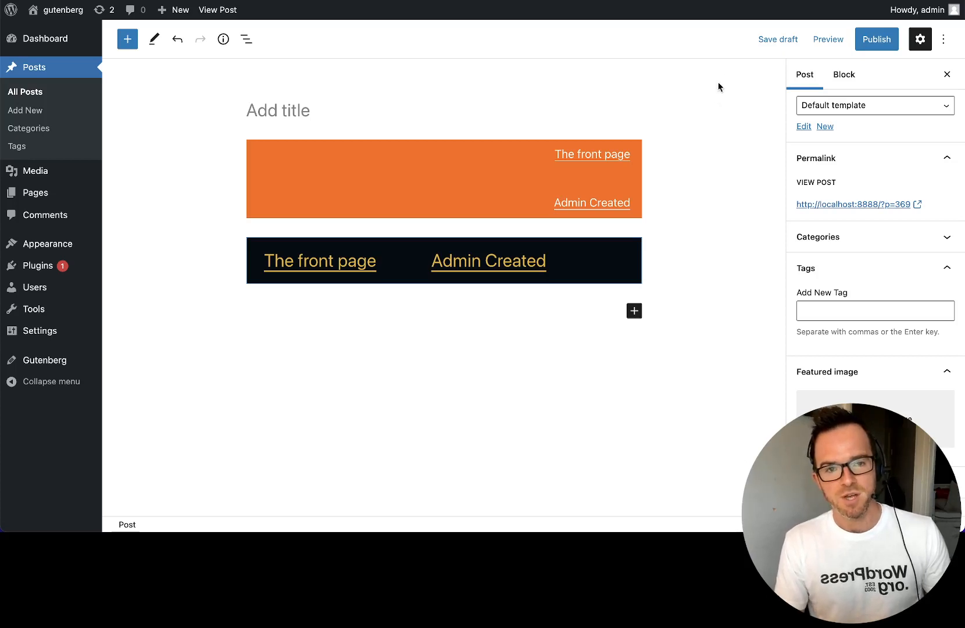
{"action": "mouse_move", "coordinate": [734, 52]}
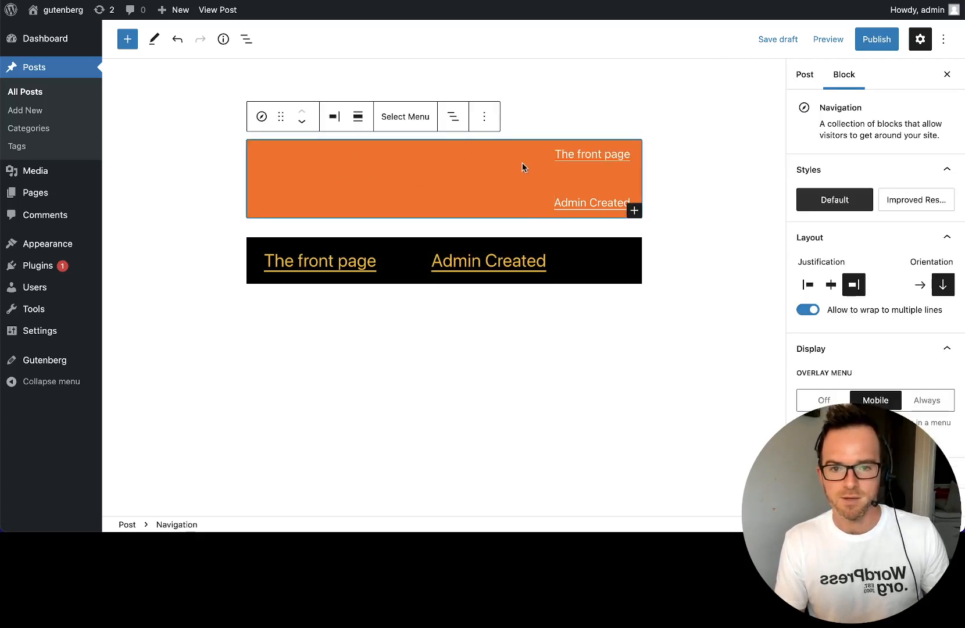
Step: From the orange block's Select Menu, go to Manage menus
{"action": "left_click", "coordinate": [405, 116]}
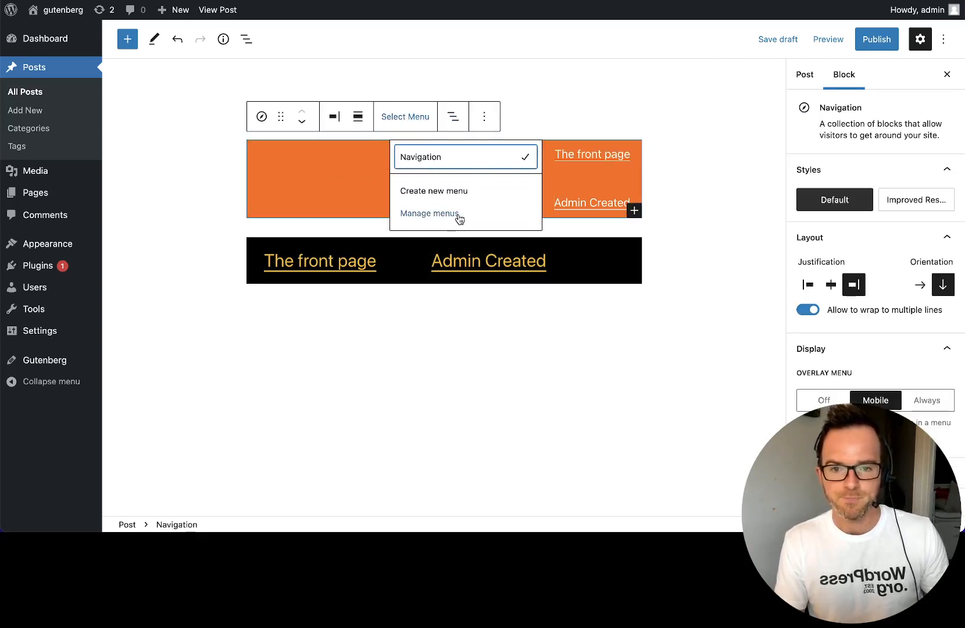
{"action": "left_click", "coordinate": [430, 213]}
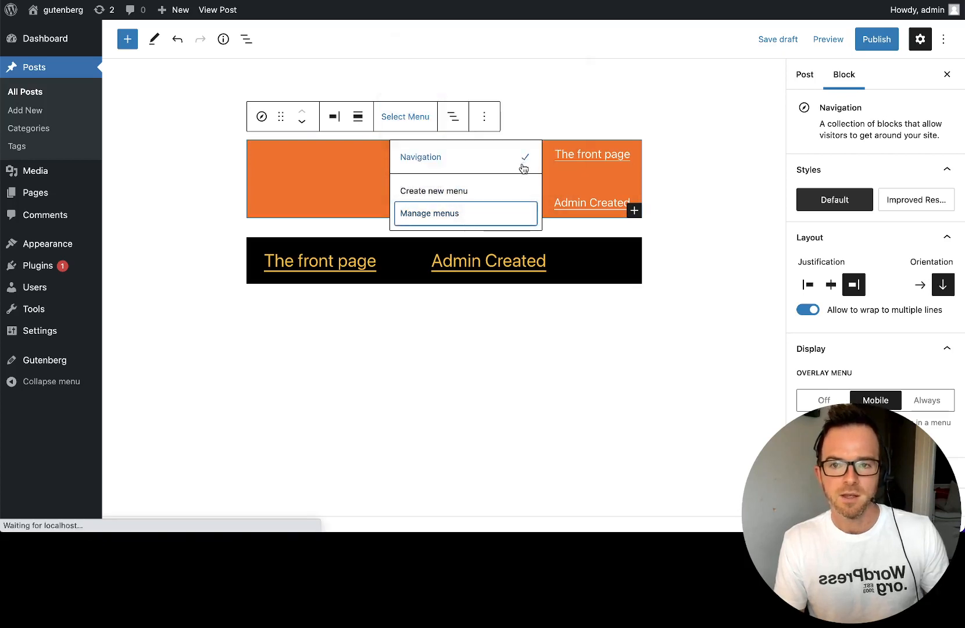
{"action": "left_click", "coordinate": [429, 212]}
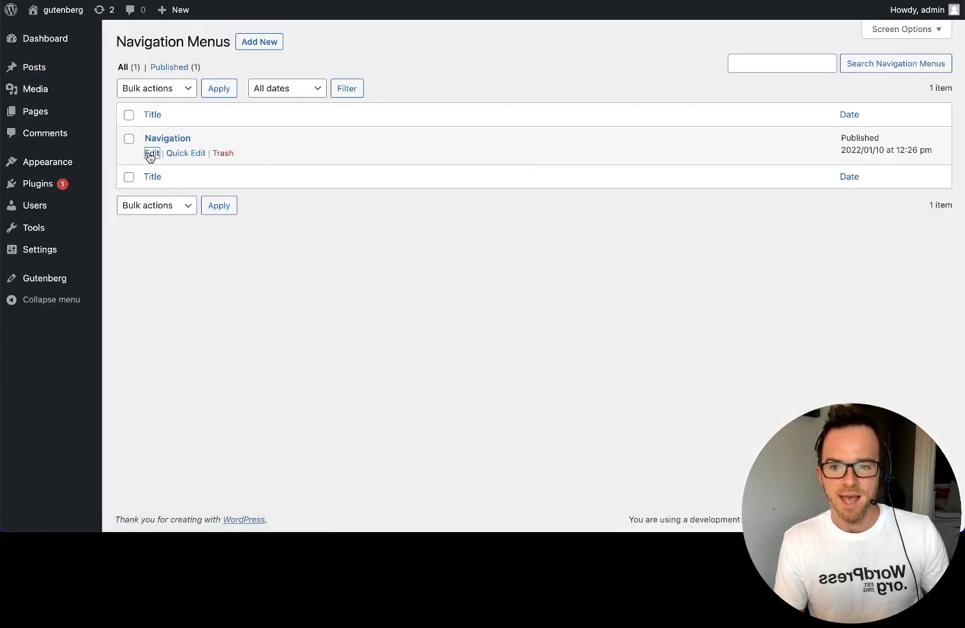
Step: Open the 'Navigation' menu's edit screen from the Navigation Menus list
{"action": "left_click", "coordinate": [152, 152]}
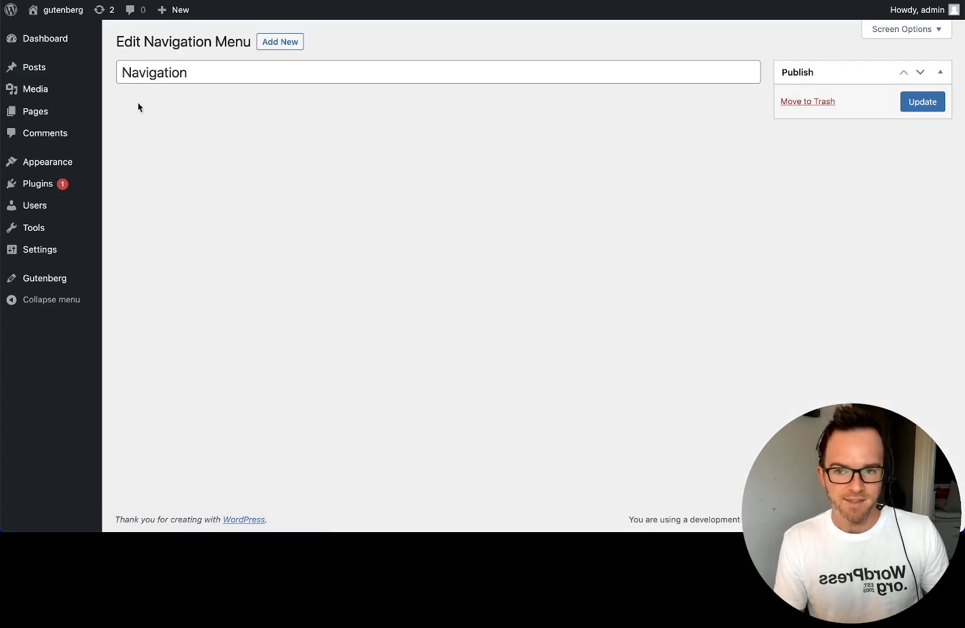
{"action": "mouse_move", "coordinate": [319, 147]}
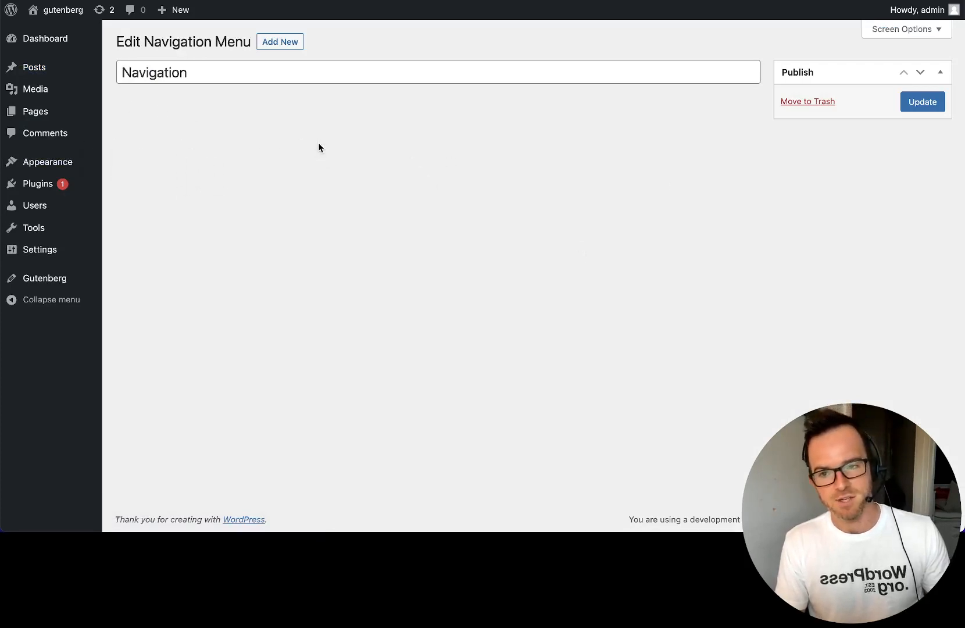